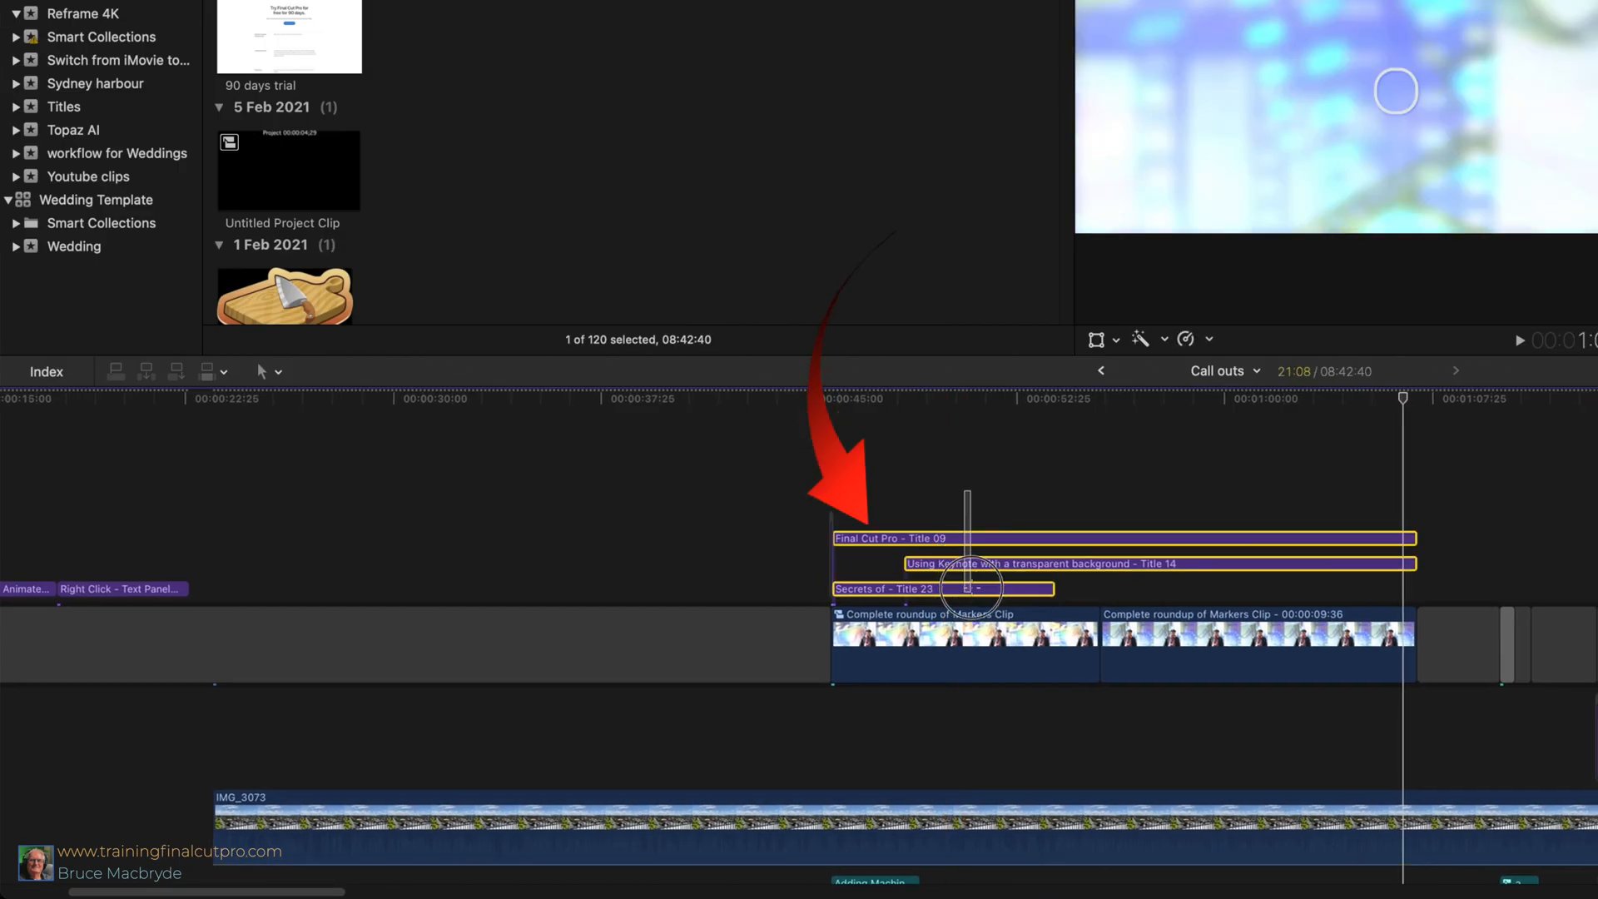
# Create compound clip 'Youtube opener' from the three selected titles in the Call outs FCP event
pyautogui.rightClick(968, 566)
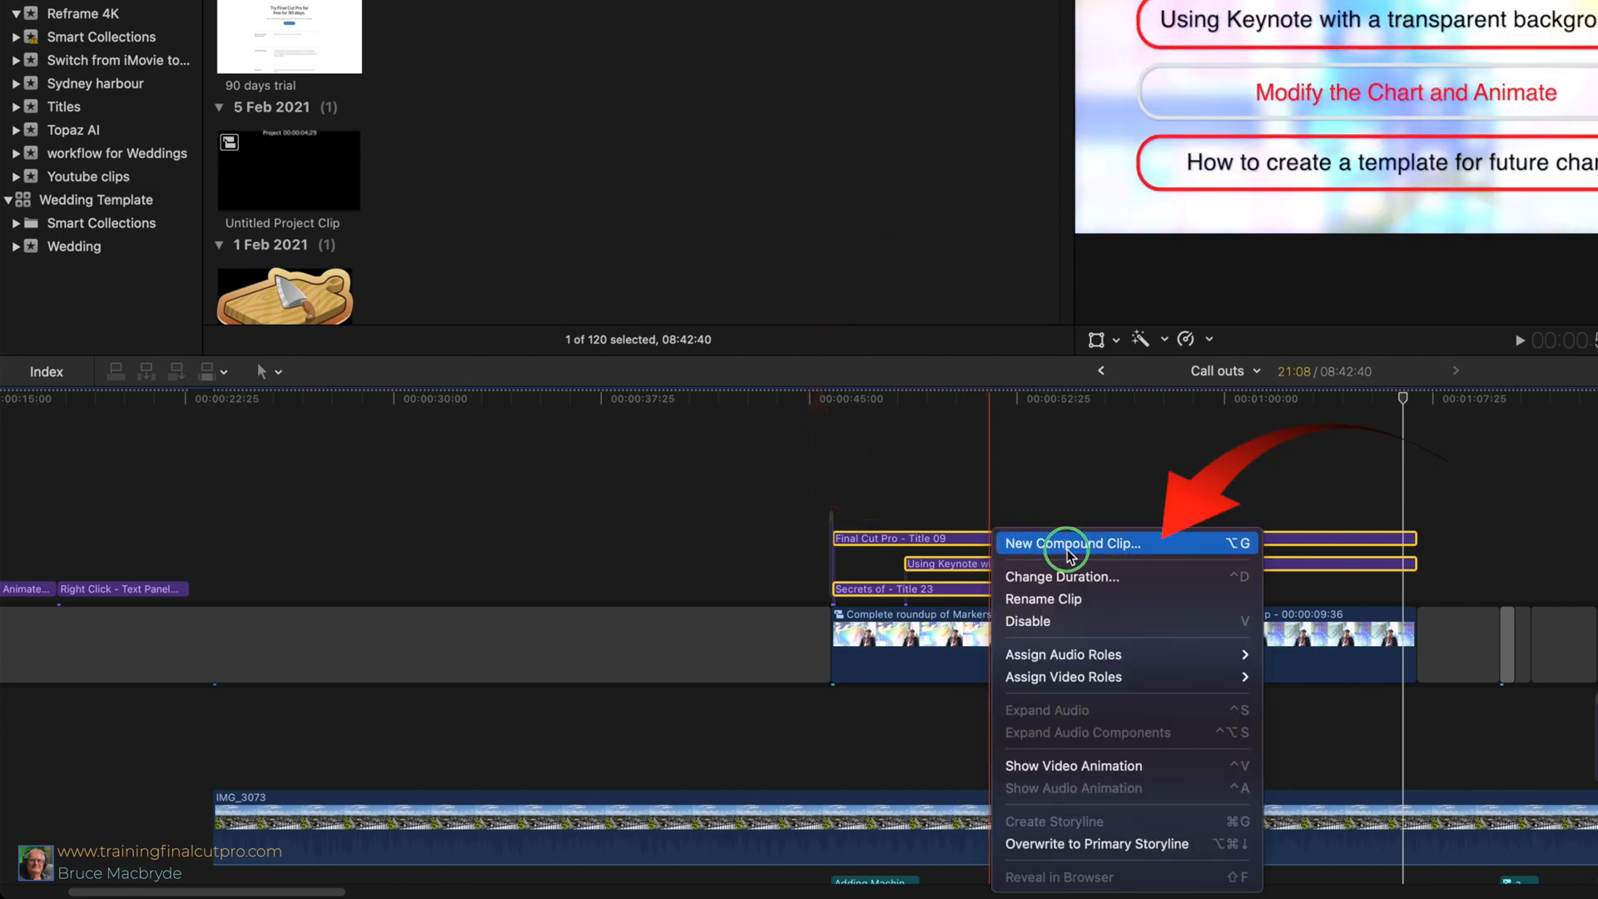
pyautogui.click(1070, 543)
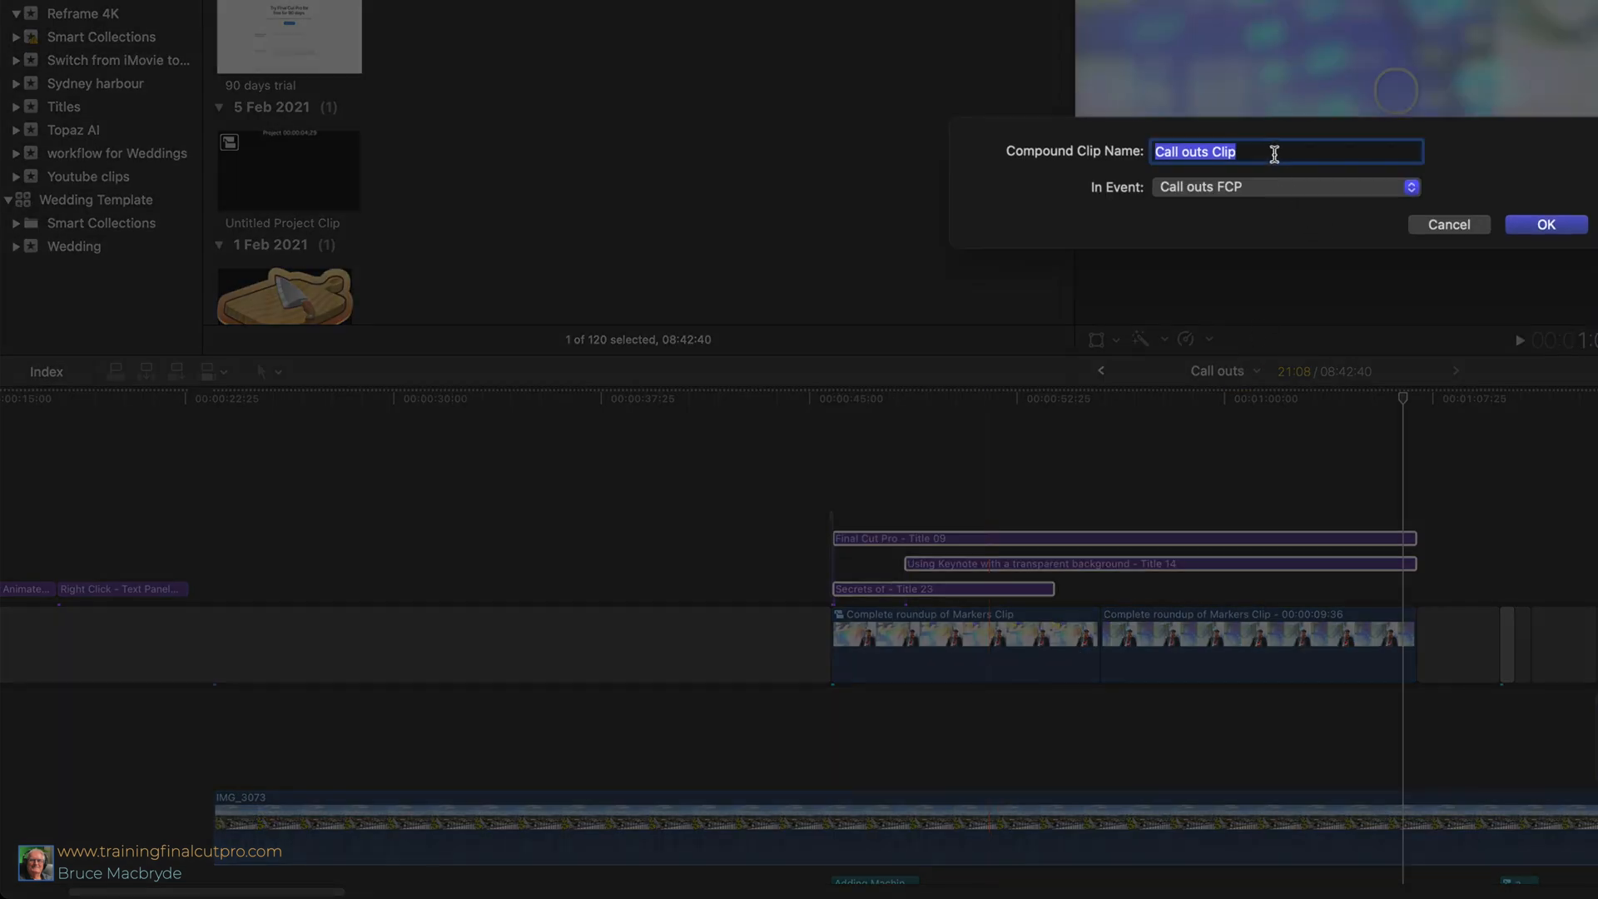
pyautogui.write('Youtube opener')
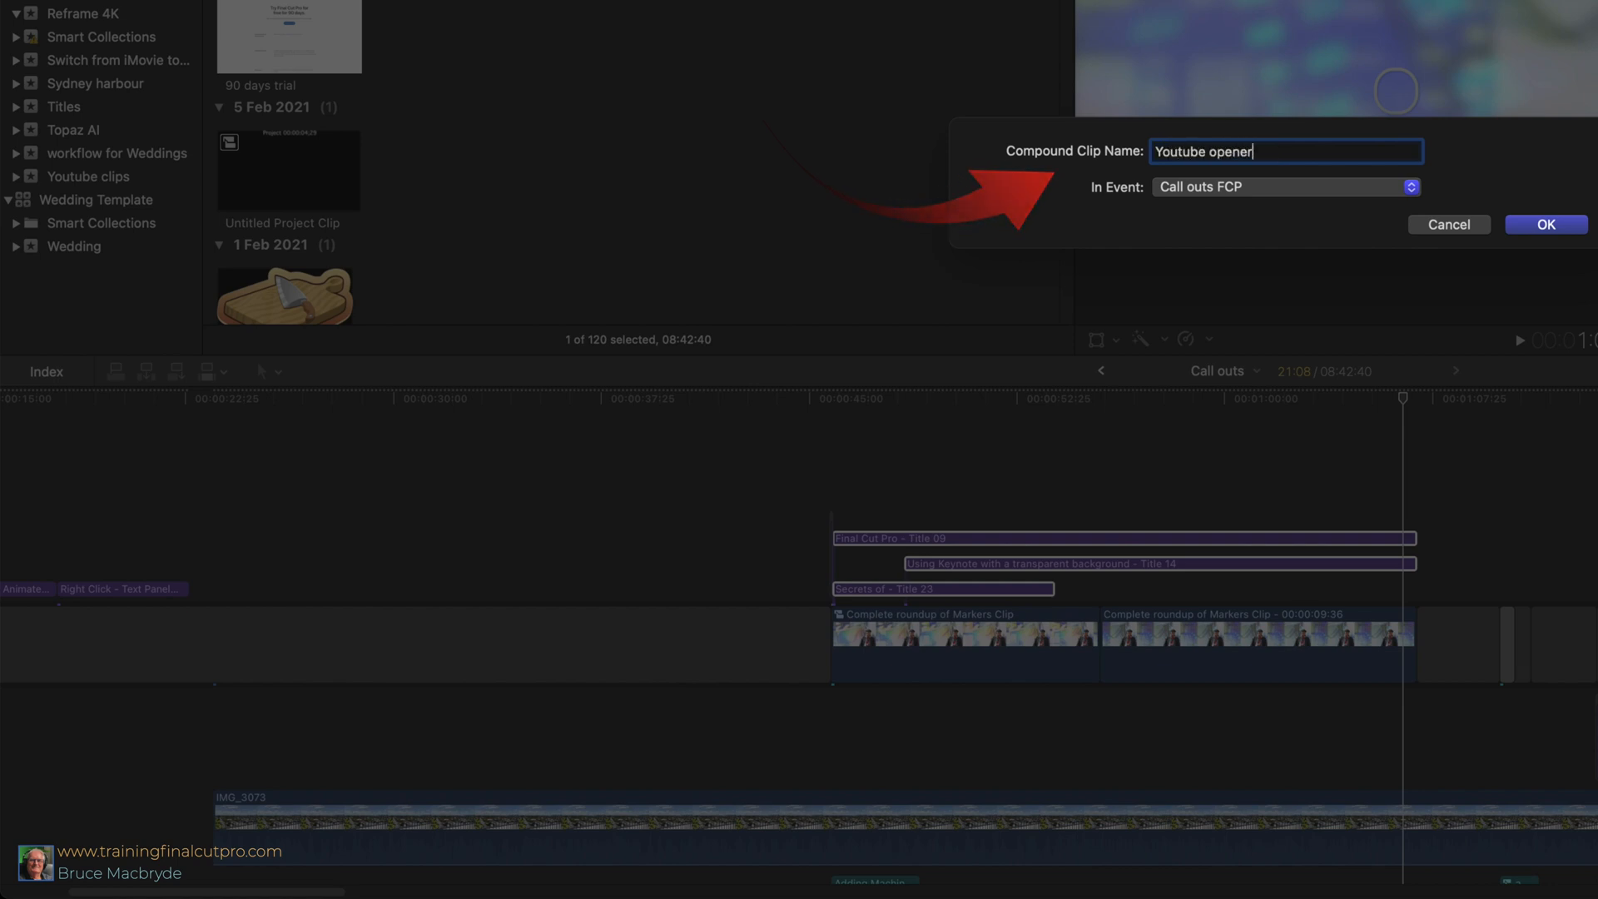
pyautogui.click(1410, 186)
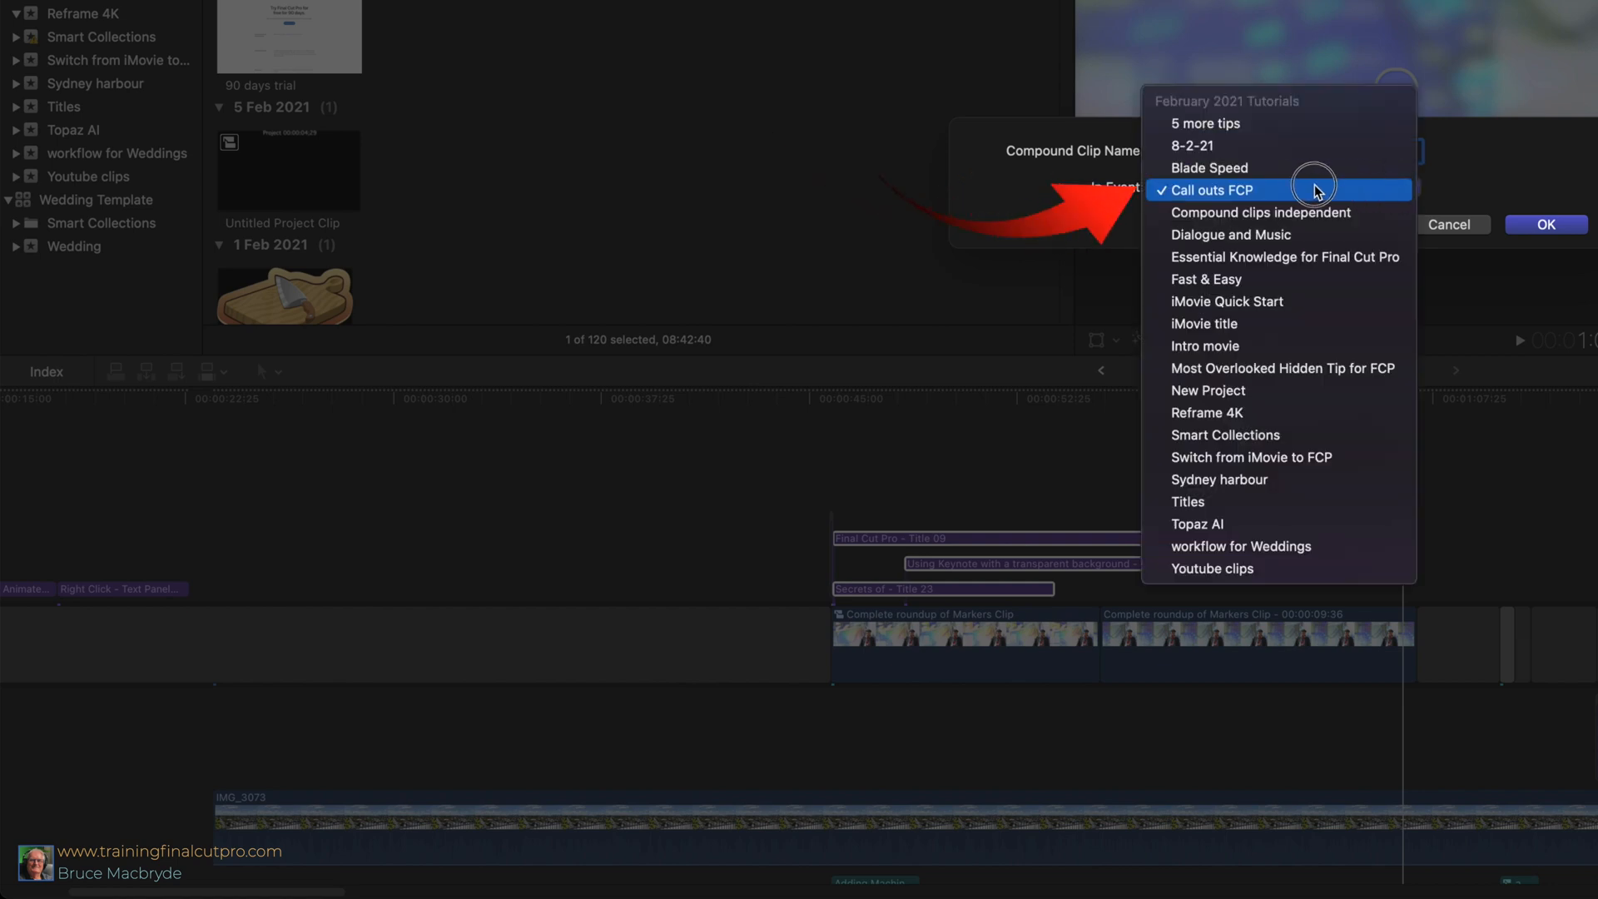
pyautogui.click(1215, 189)
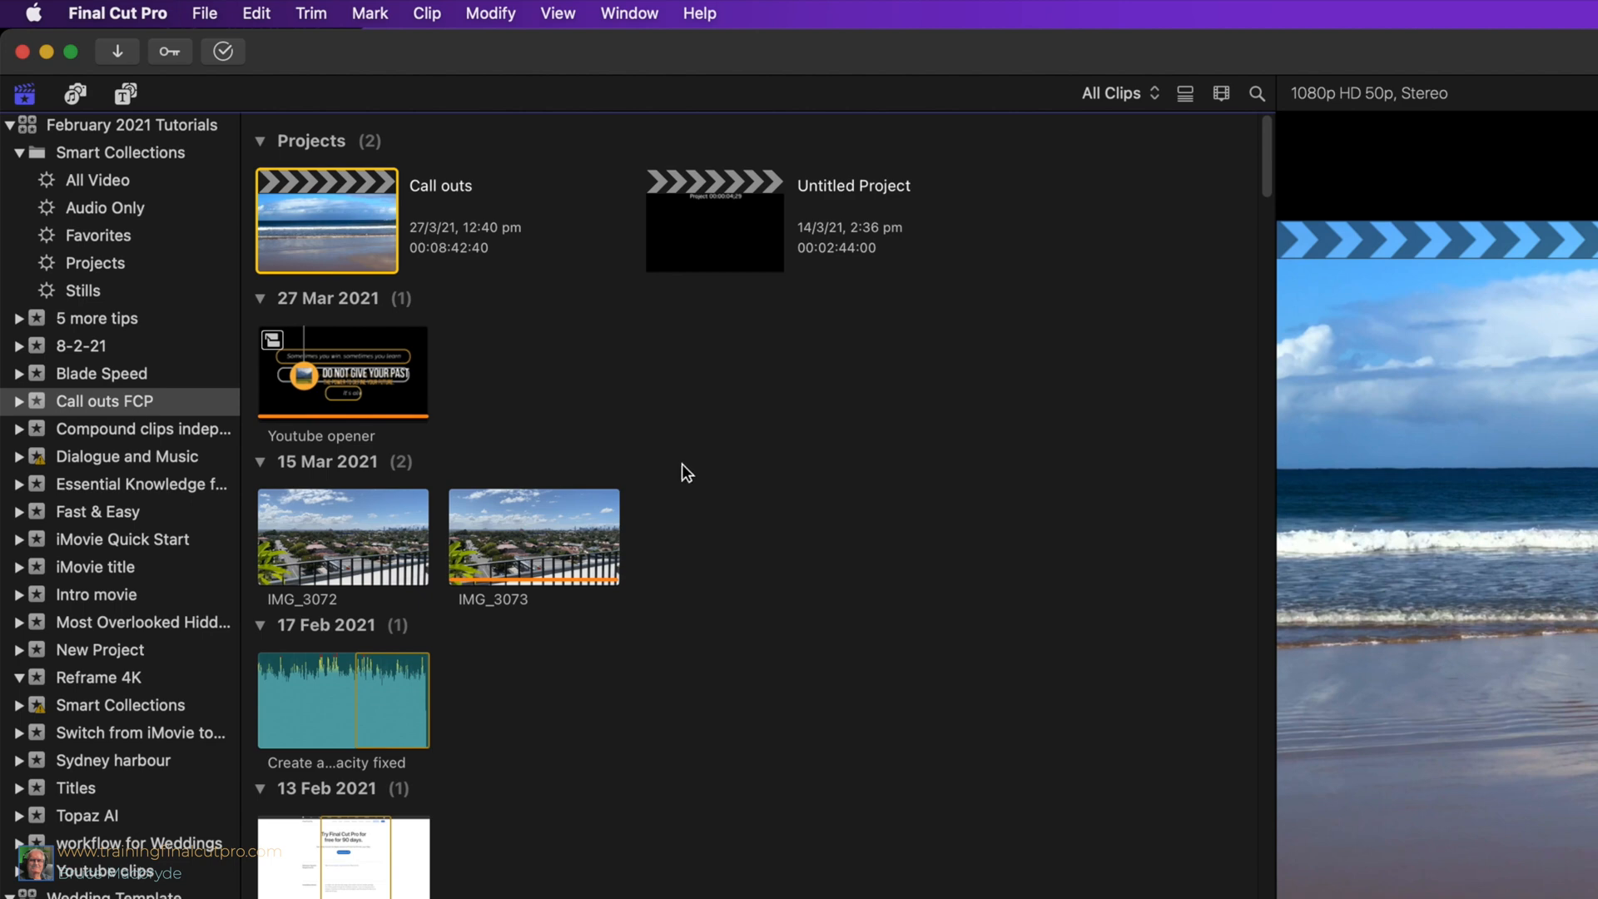
pyautogui.moveTo(541, 434)
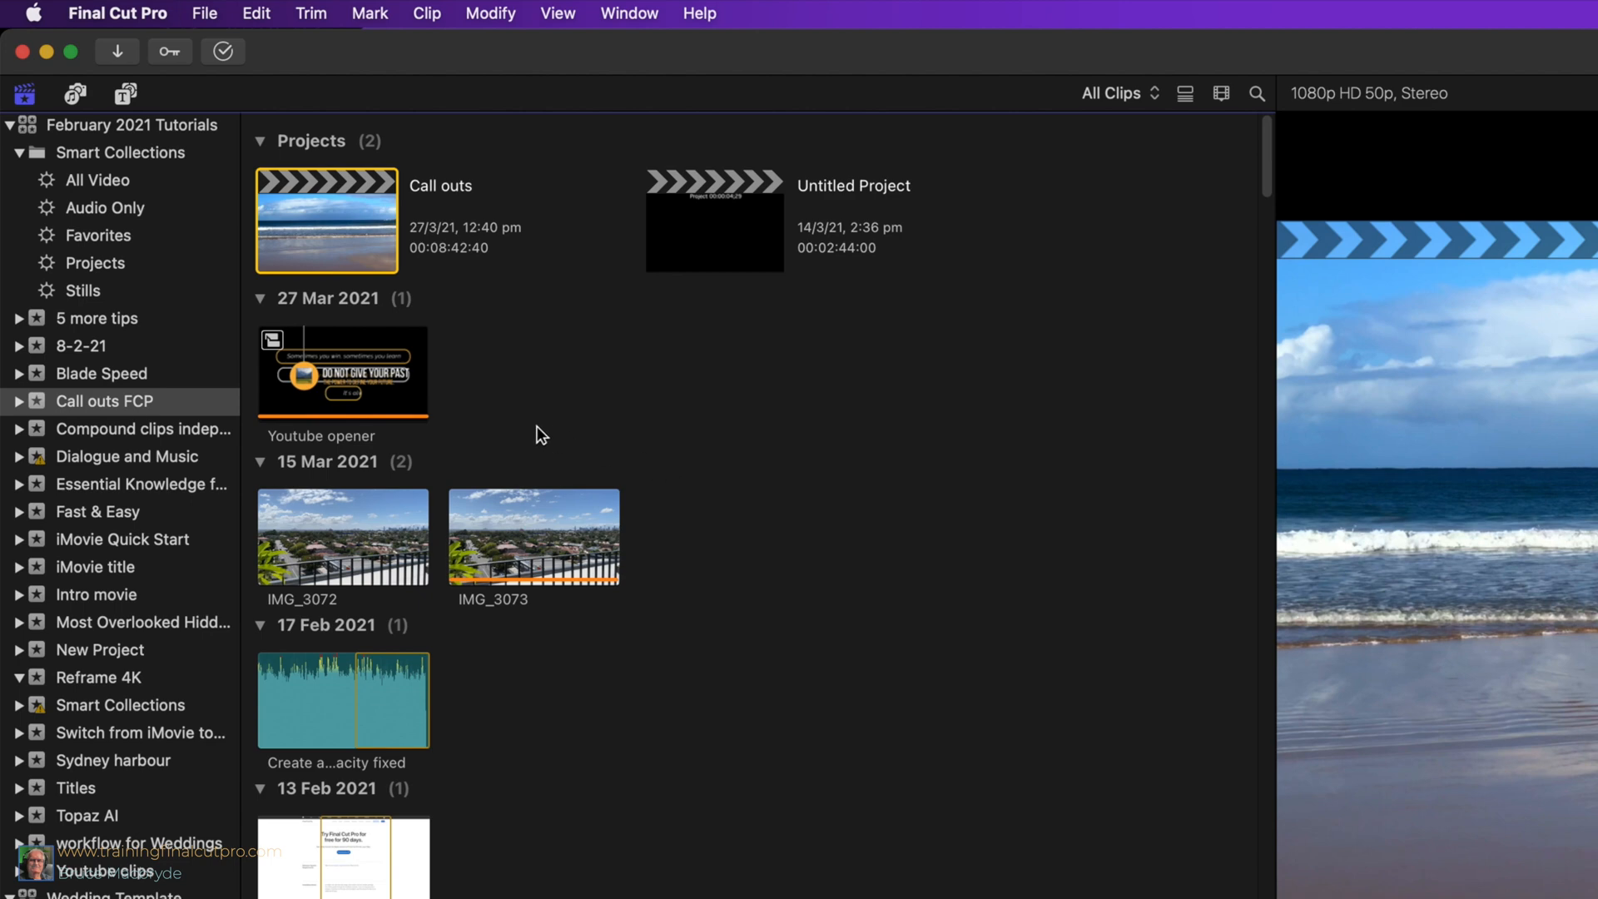
pyautogui.moveTo(719, 425)
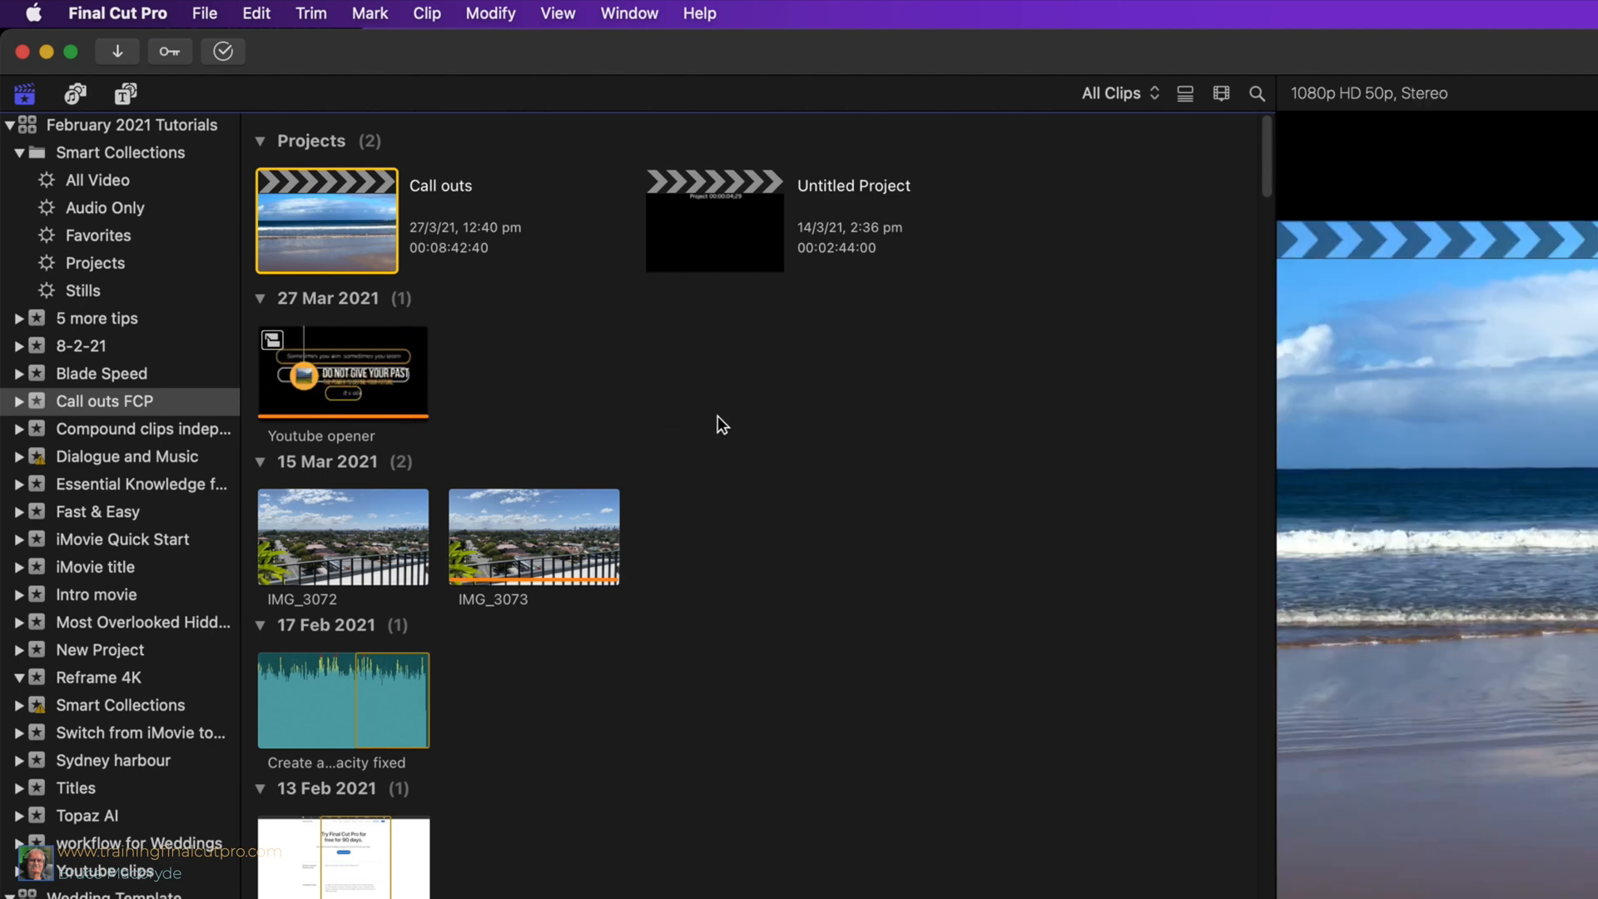
pyautogui.moveTo(711, 424)
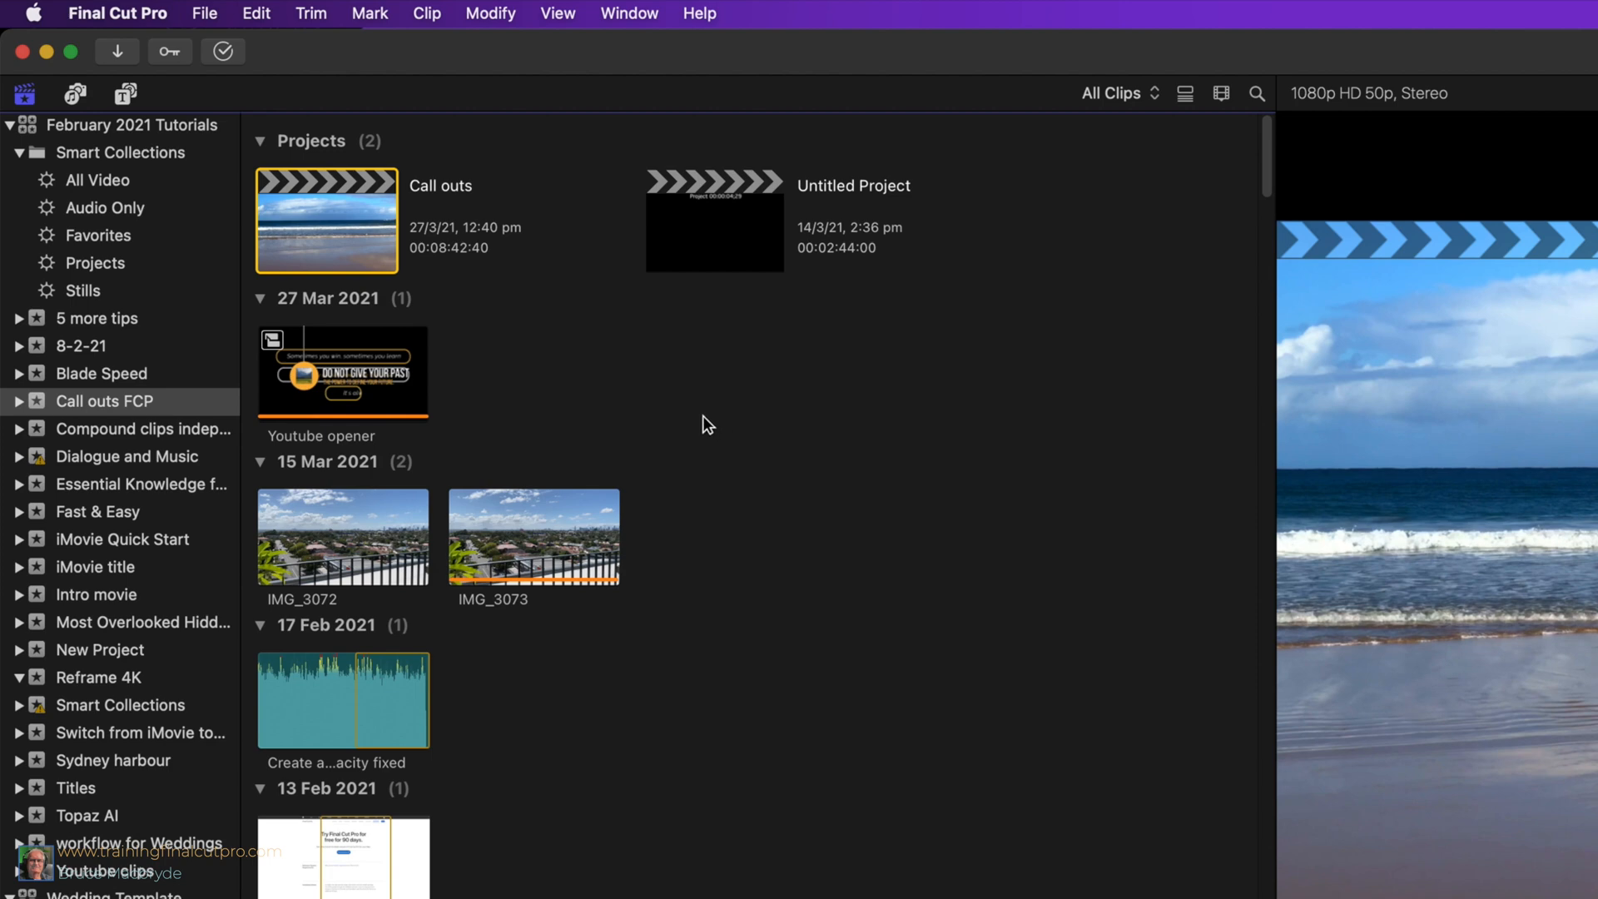
pyautogui.moveTo(854, 566)
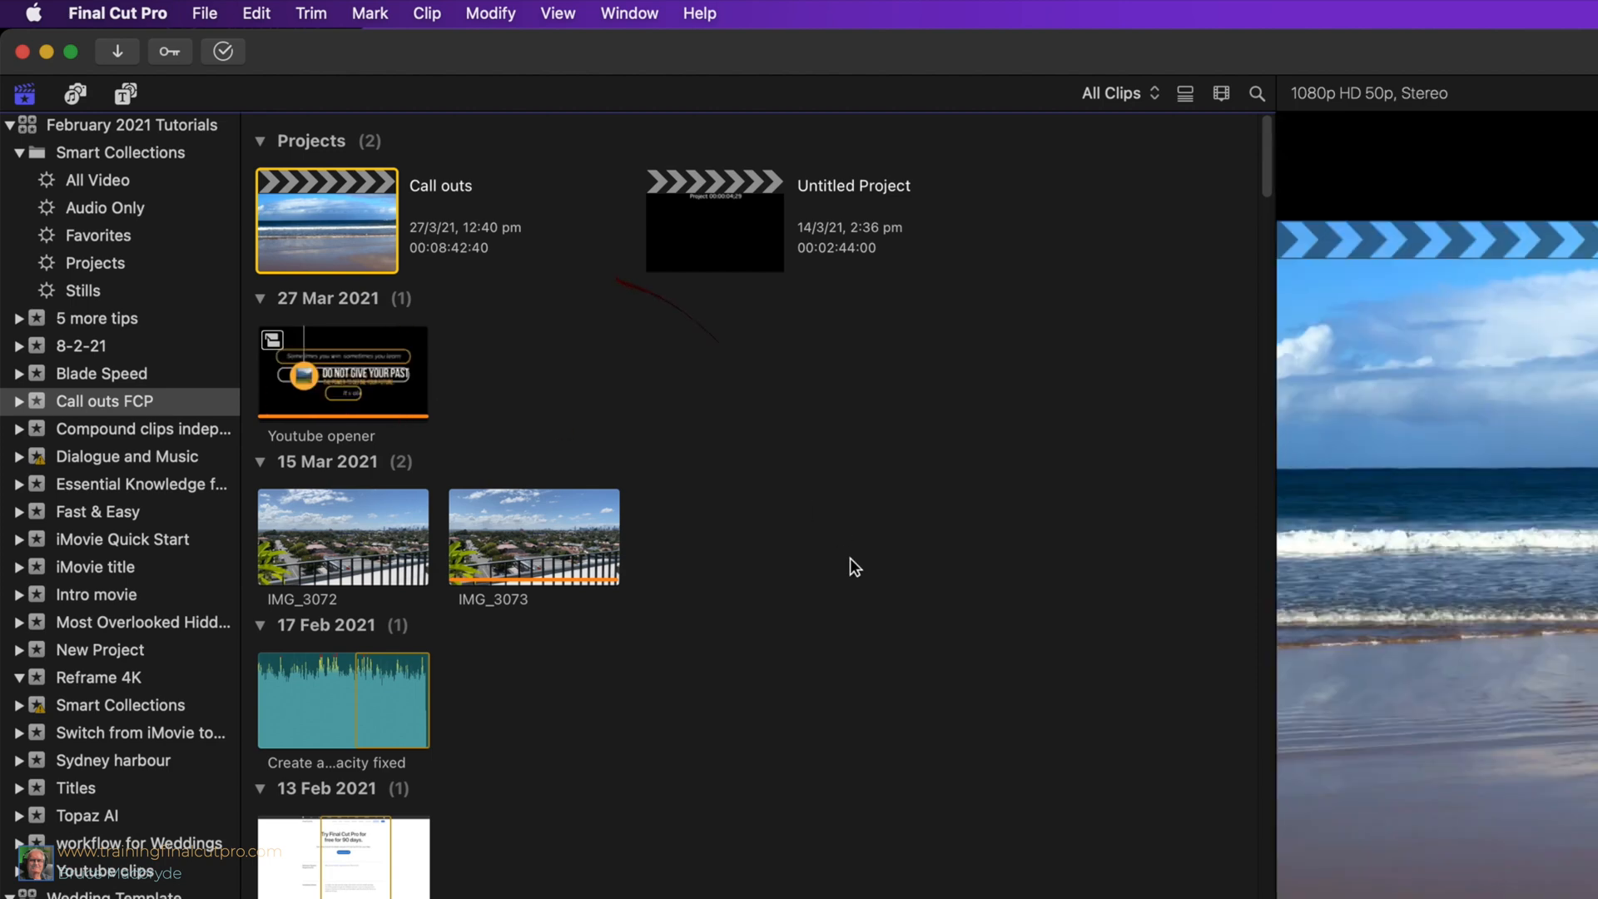
# Duplicate the Youtube opener compound clip in the browser with Command+D
pyautogui.click(343, 371)
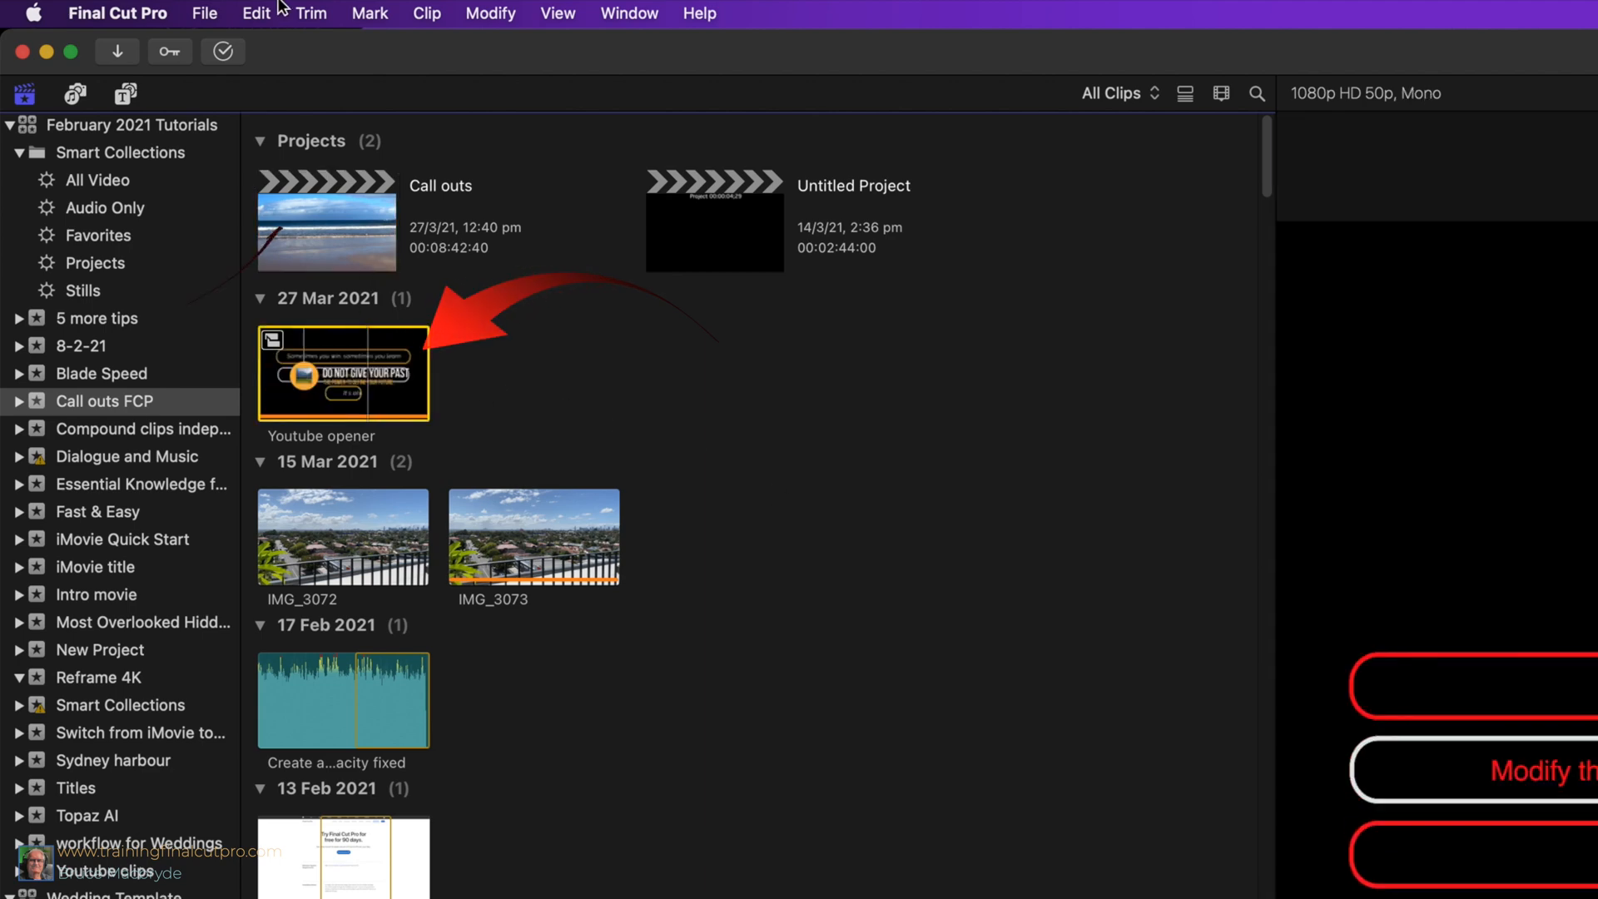
pyautogui.click(257, 13)
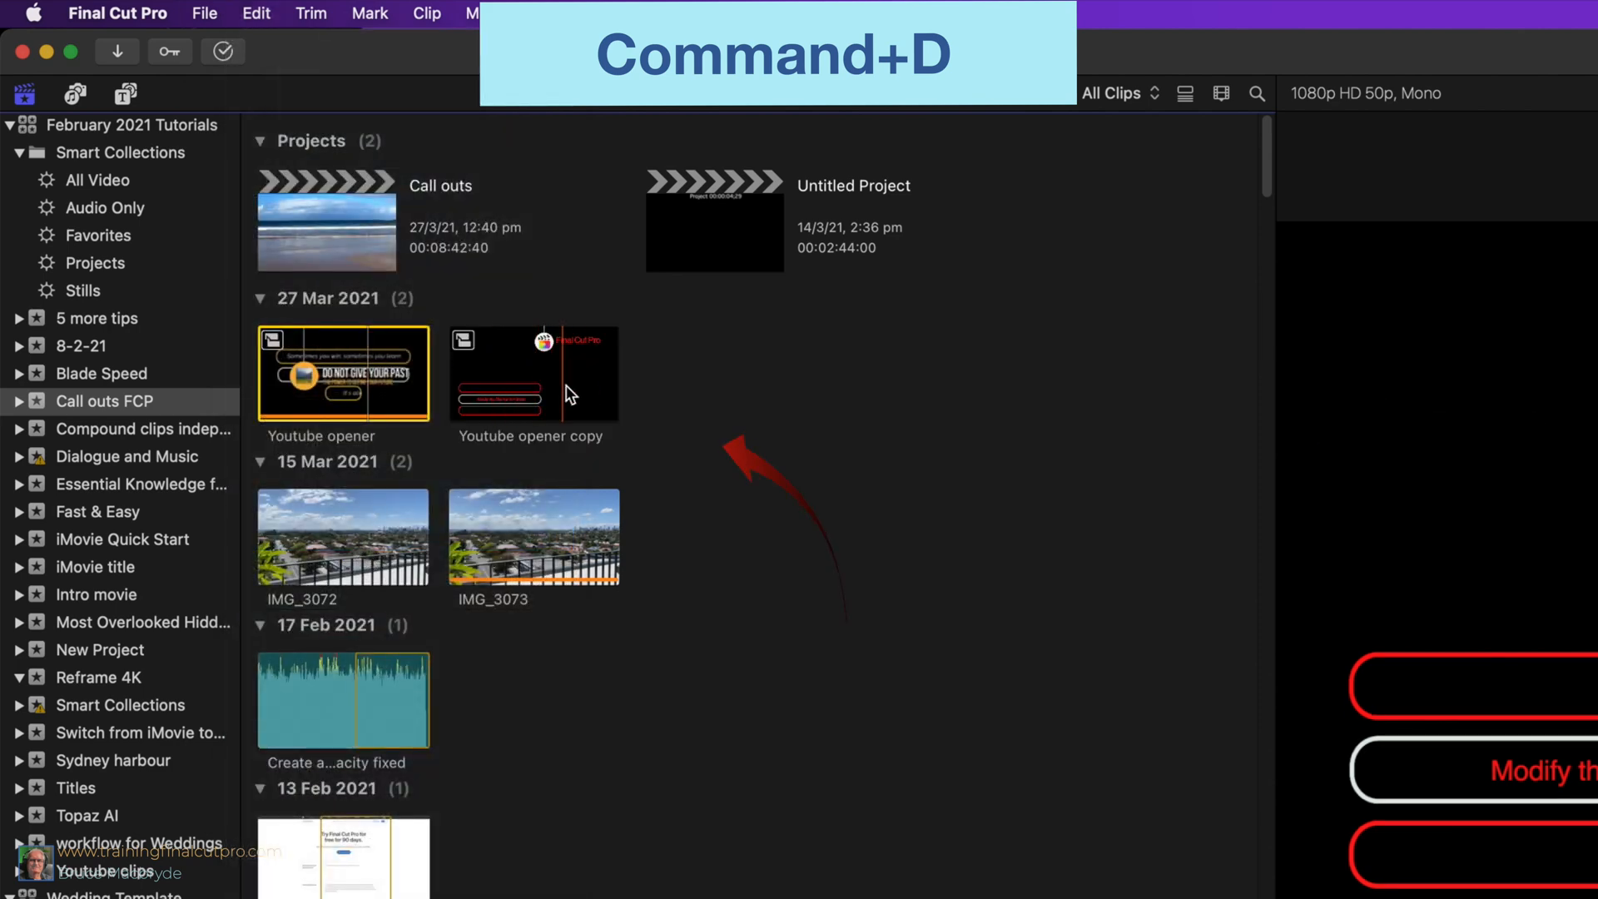
pyautogui.press('cmd+d')
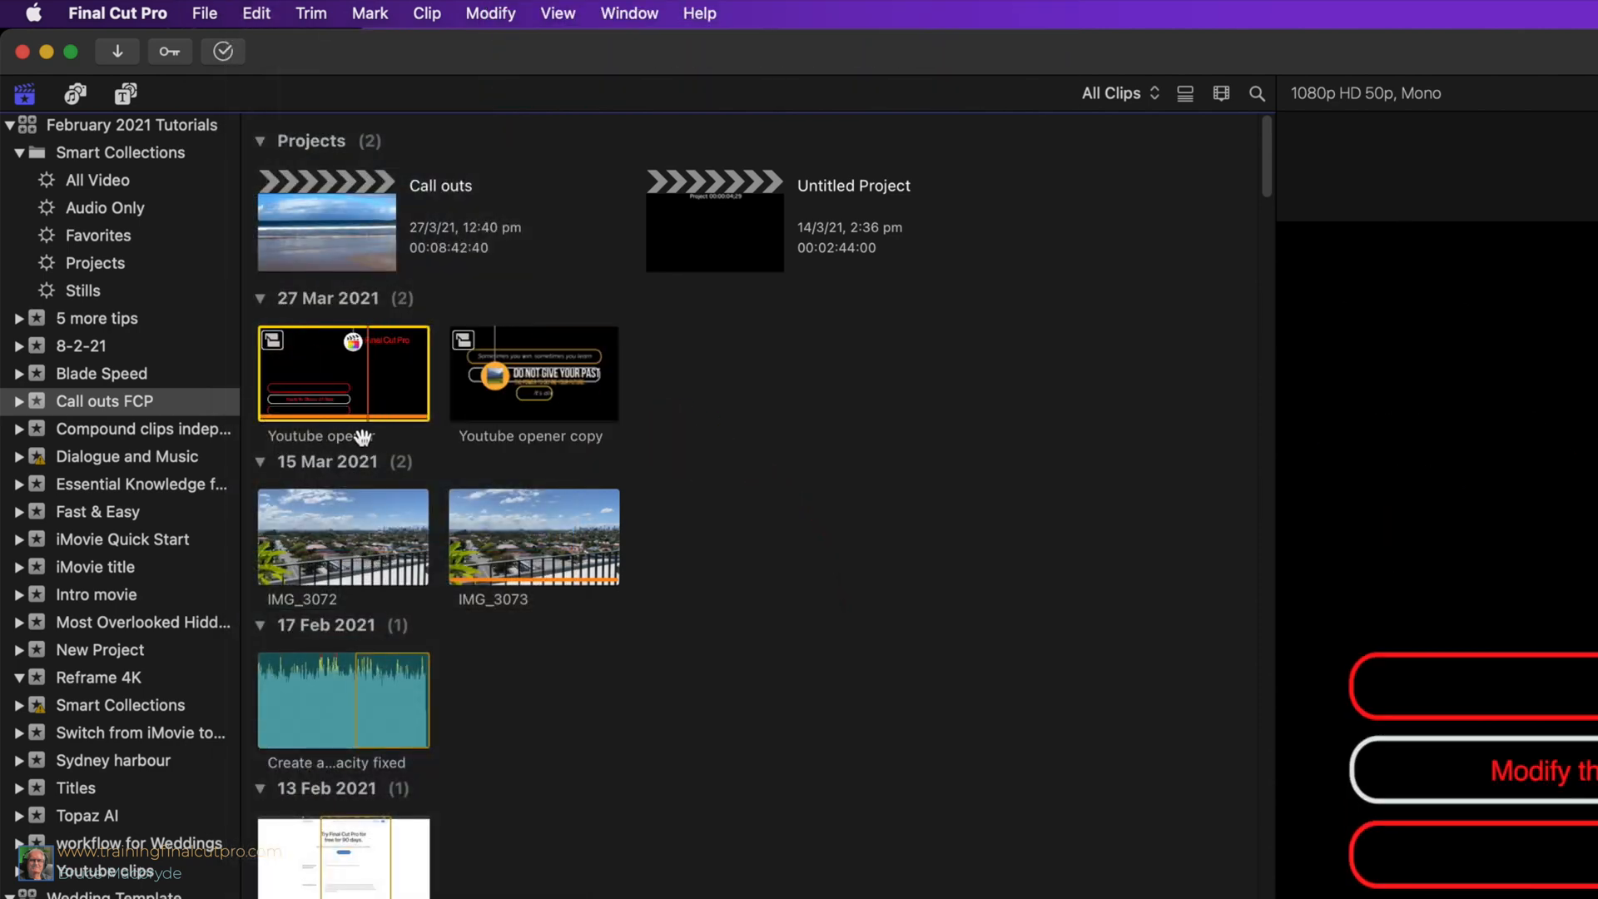
# Put Youtube opener copy into the timeline as the opener above the main clips
pyautogui.doubleClick(343, 371)
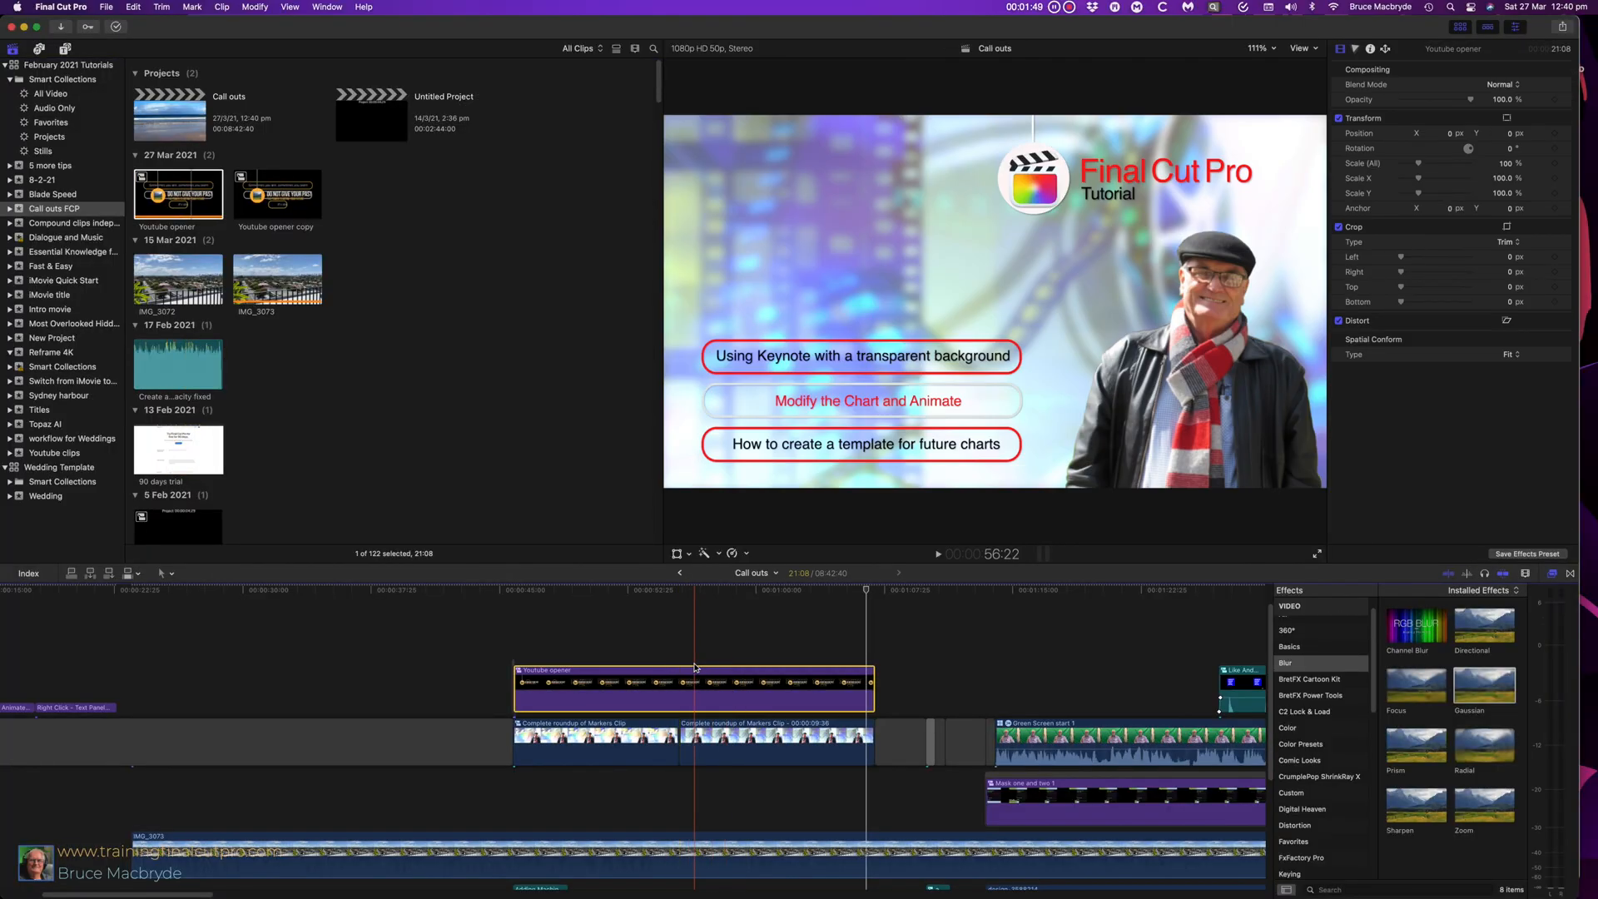
pyautogui.click(178, 193)
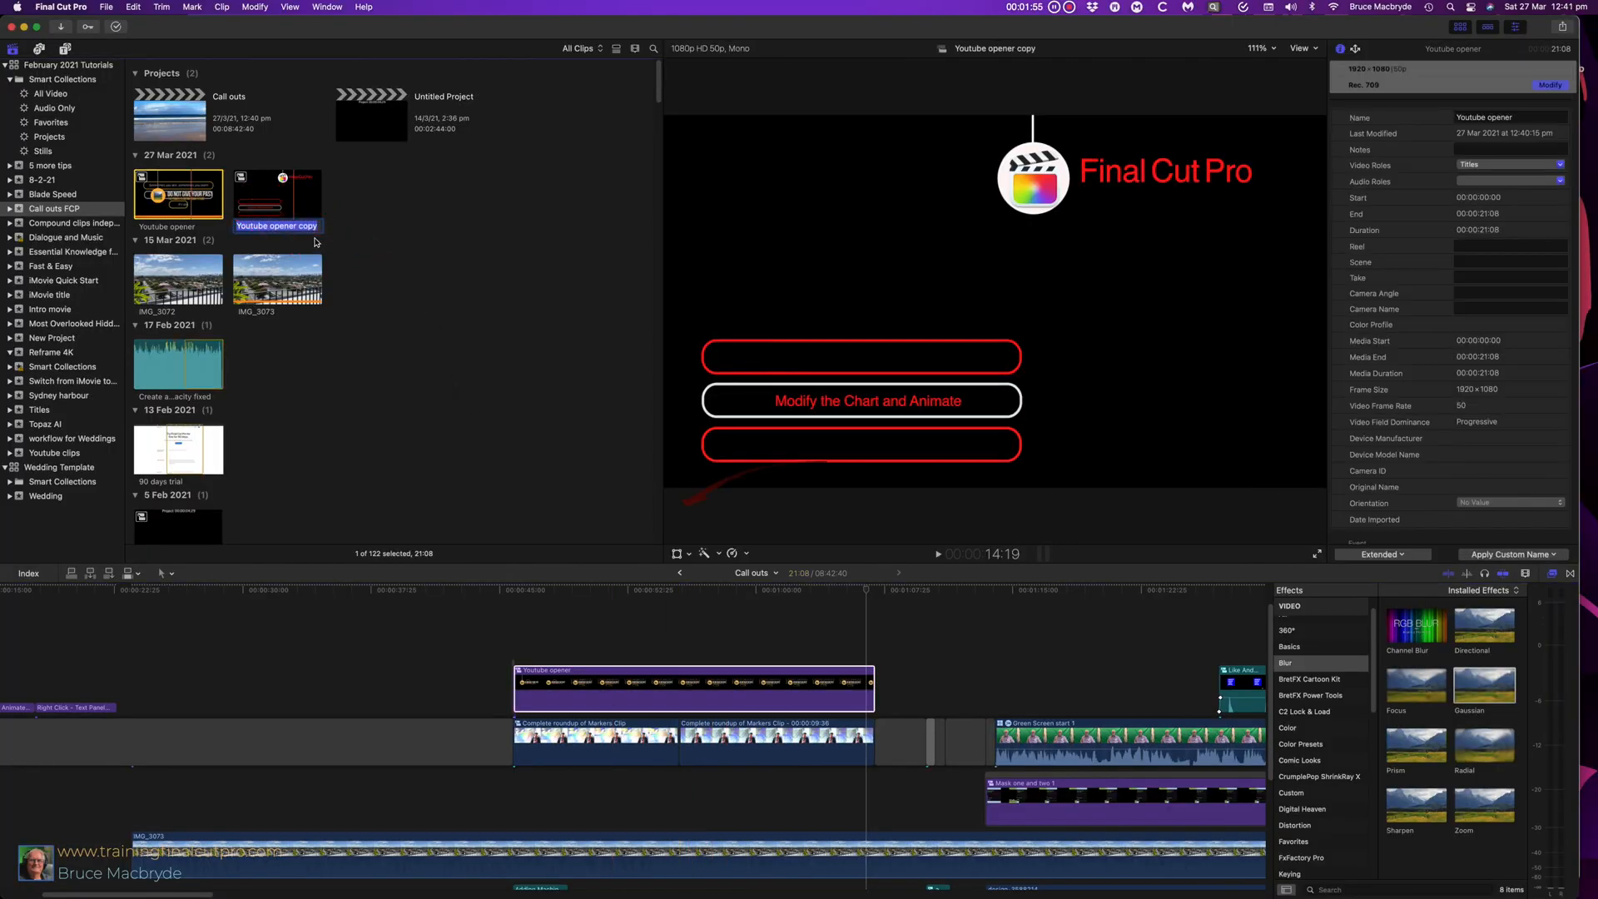
pyautogui.doubleClick(274, 200)
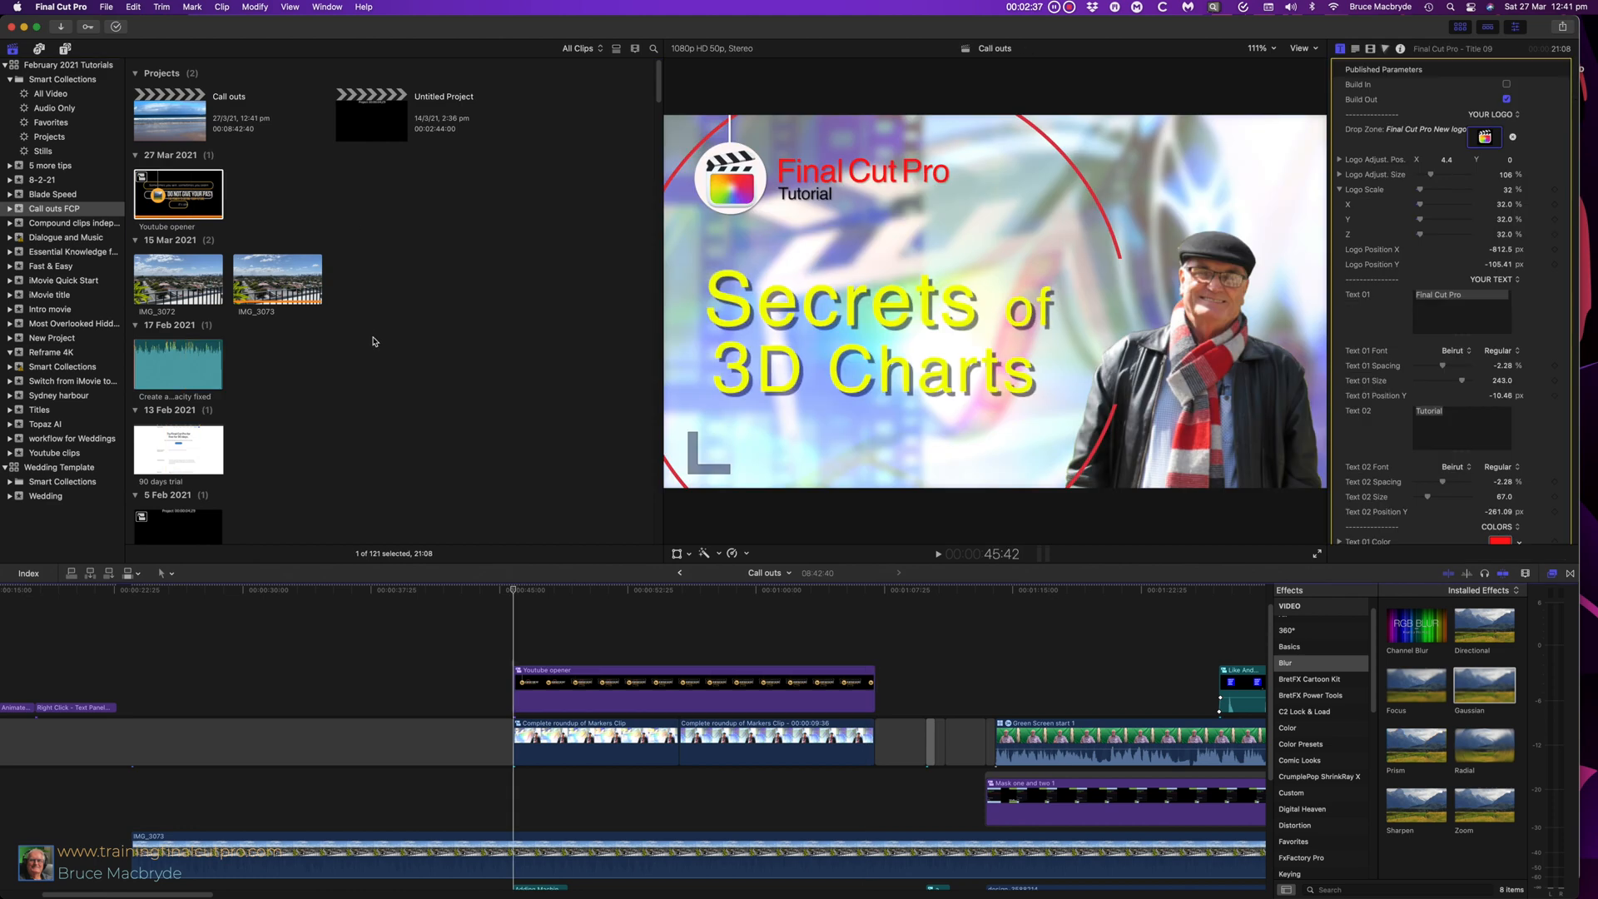
pyautogui.click(692, 687)
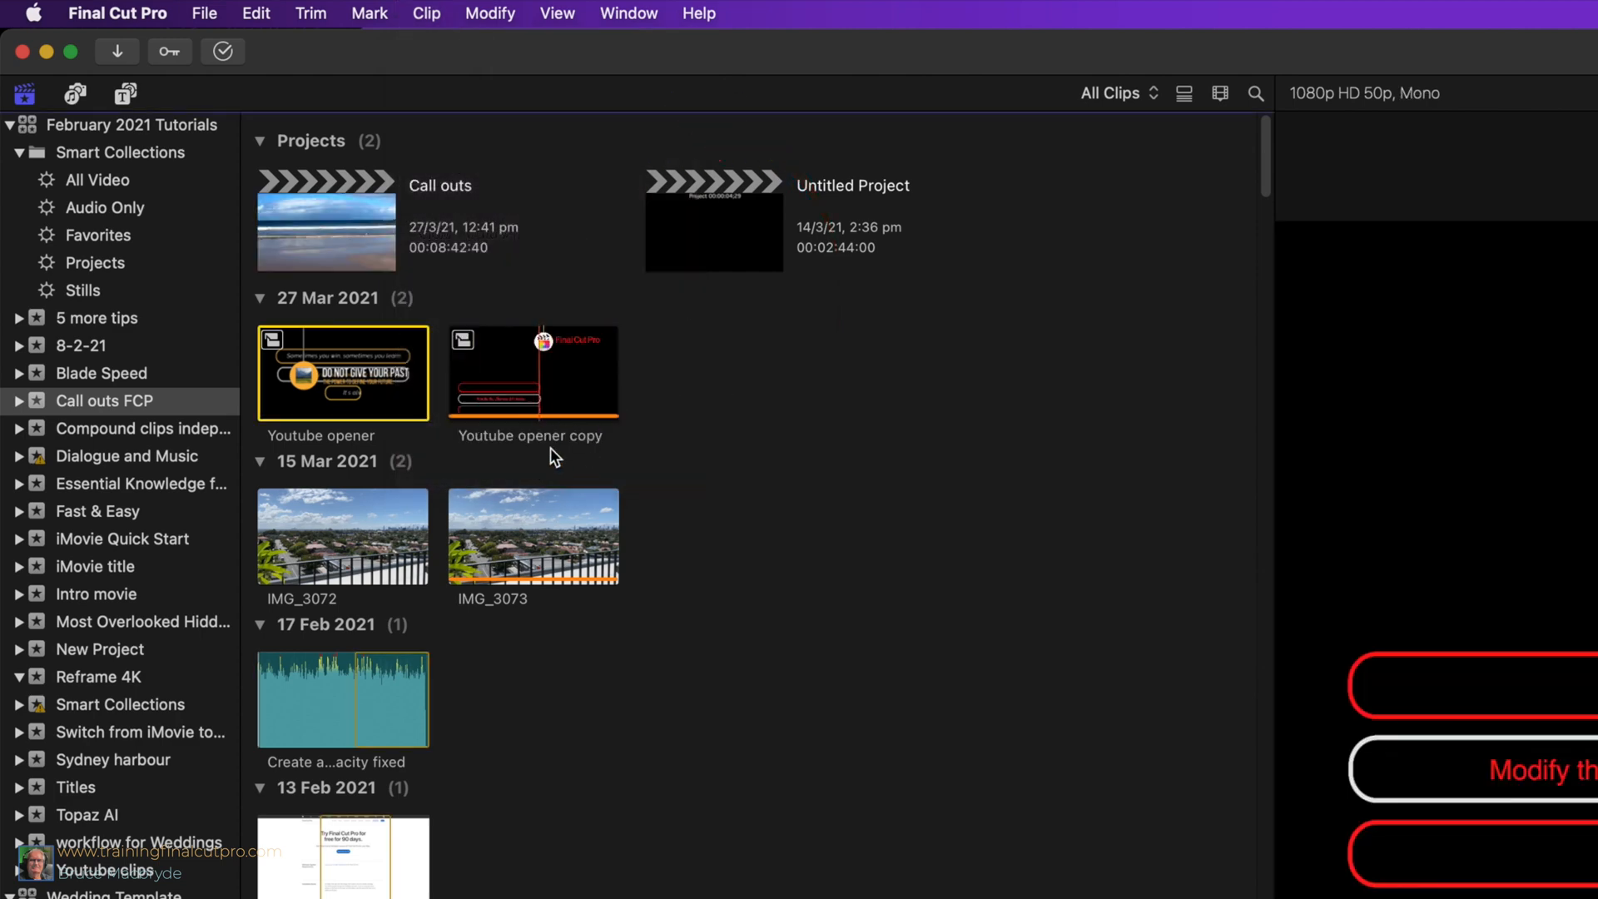
pyautogui.moveTo(566, 446)
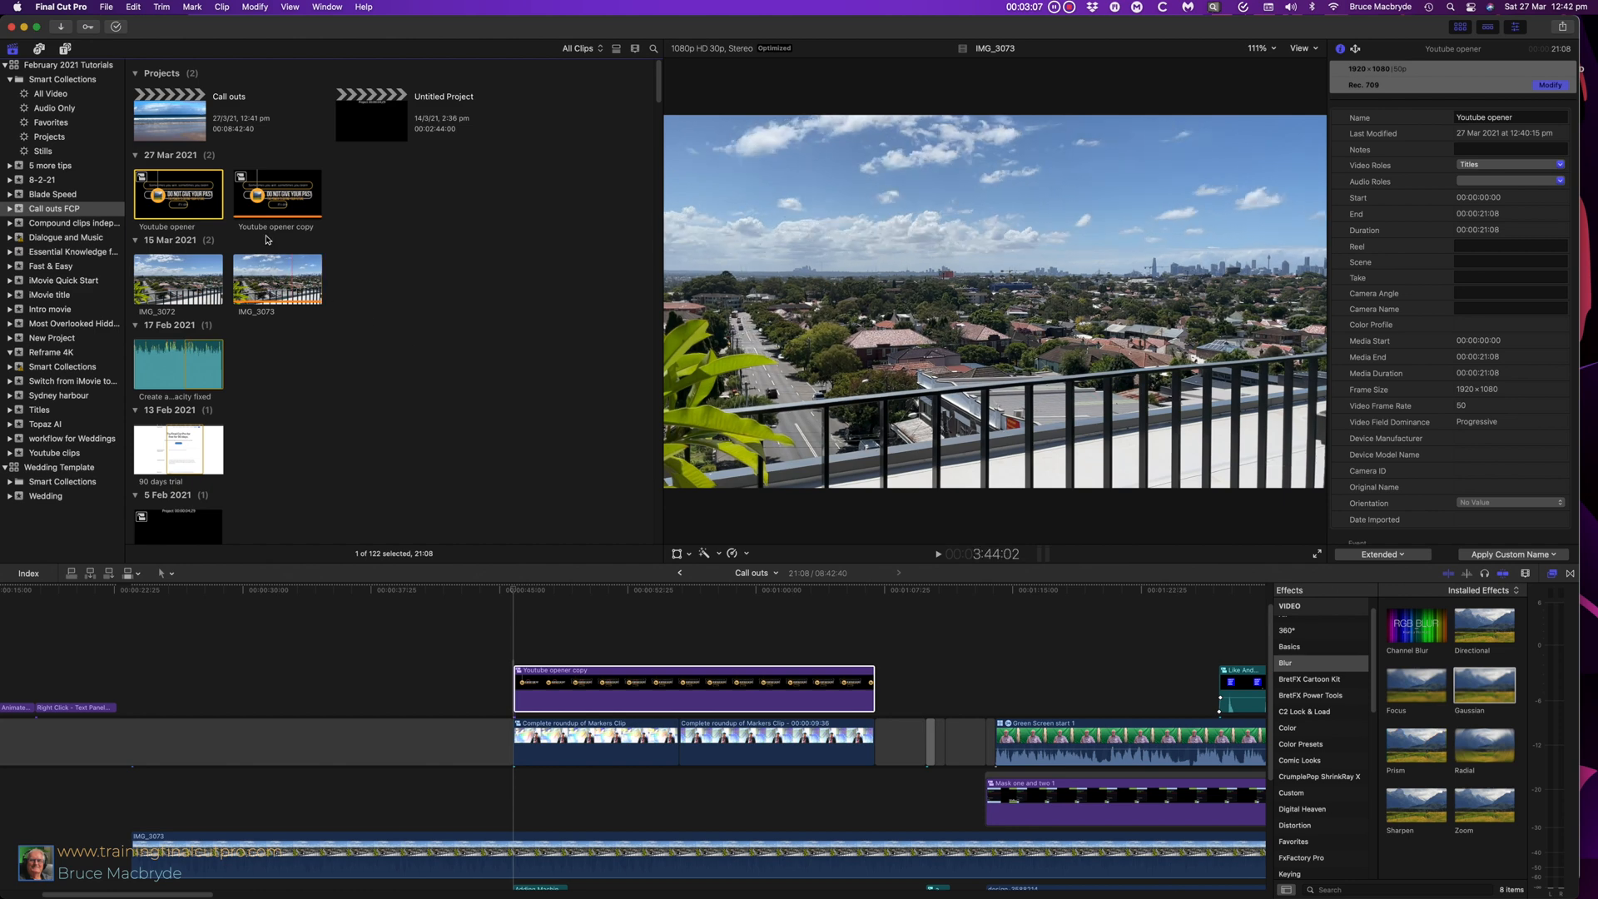
# Turn the first title line of Youtube opener copy red via its Face colour
pyautogui.click(178, 193)
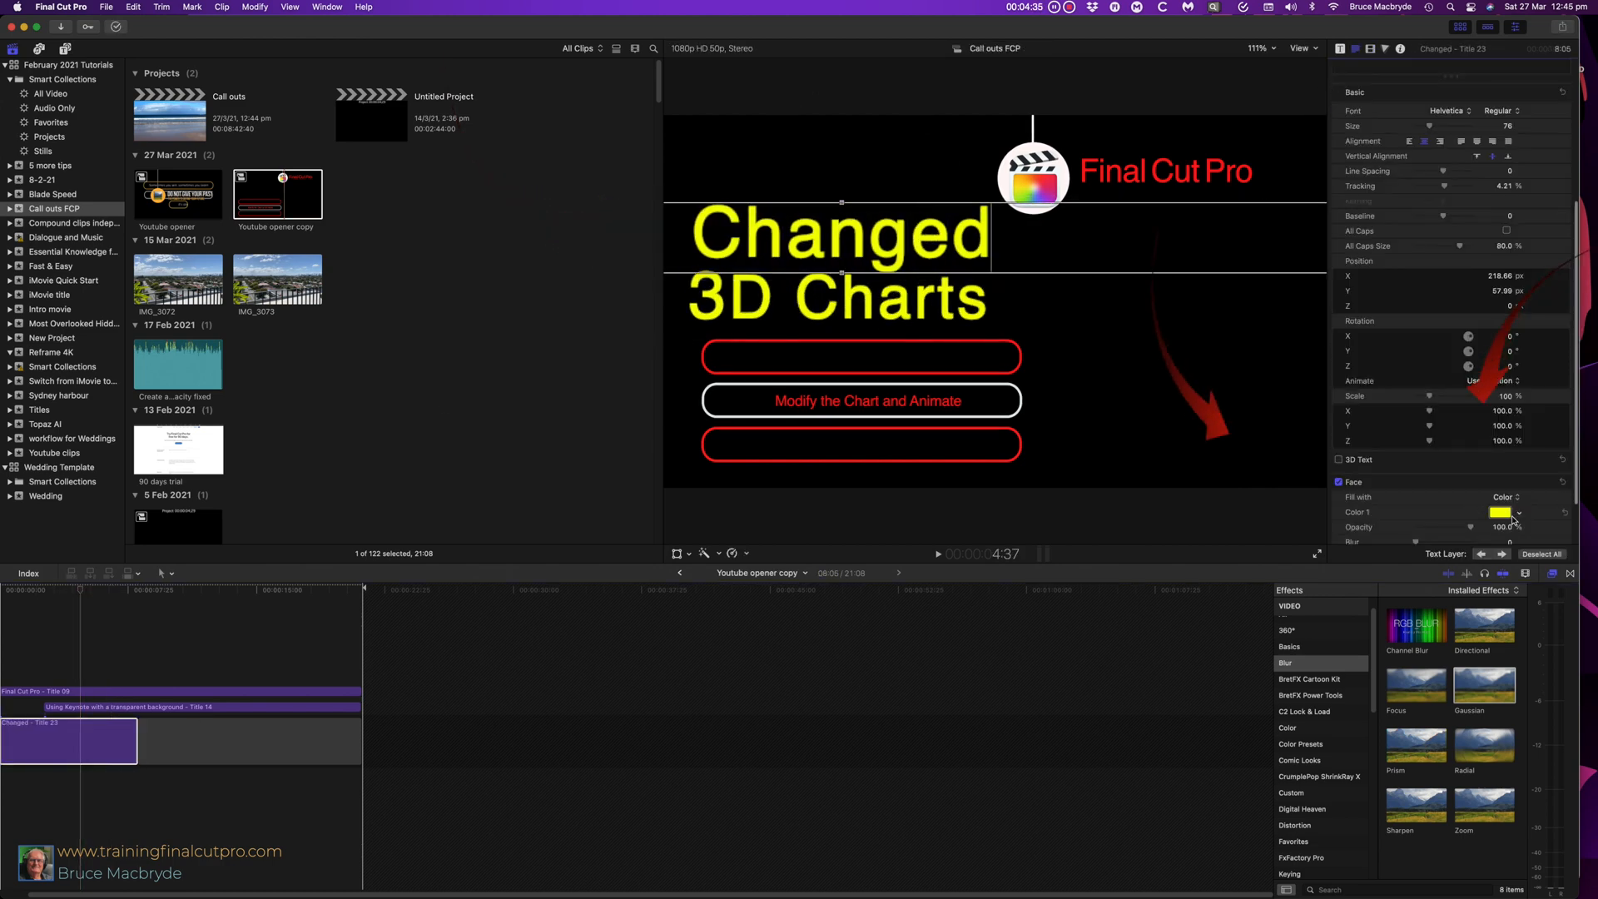
pyautogui.click(1500, 511)
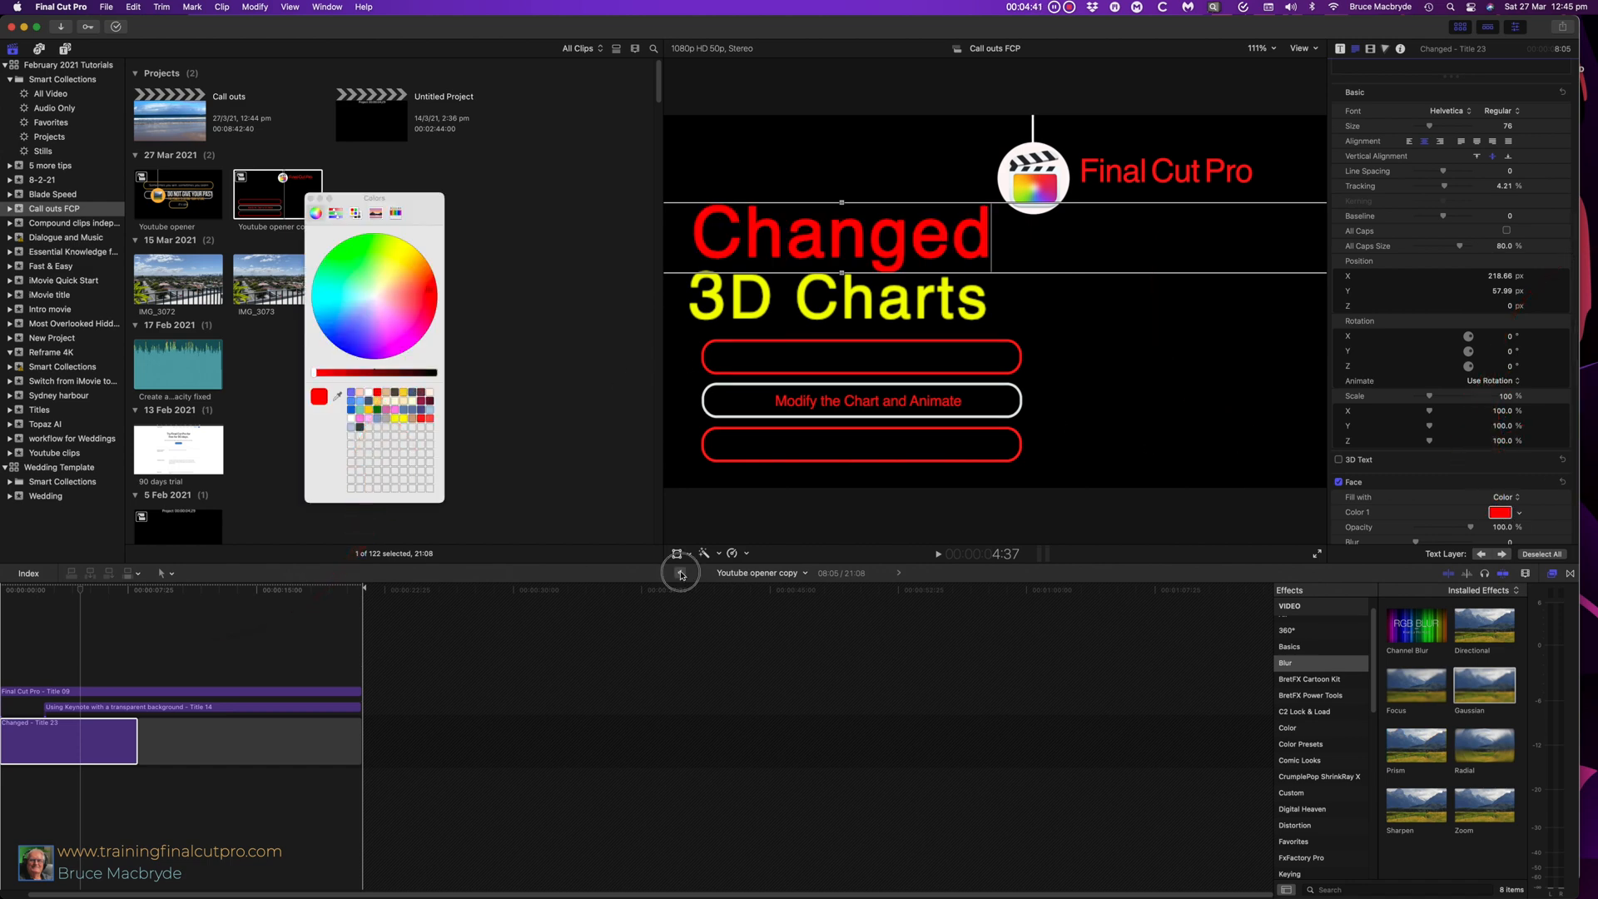
# Reword the original opener's first line to 'Changed again' and make it red
pyautogui.click(679, 571)
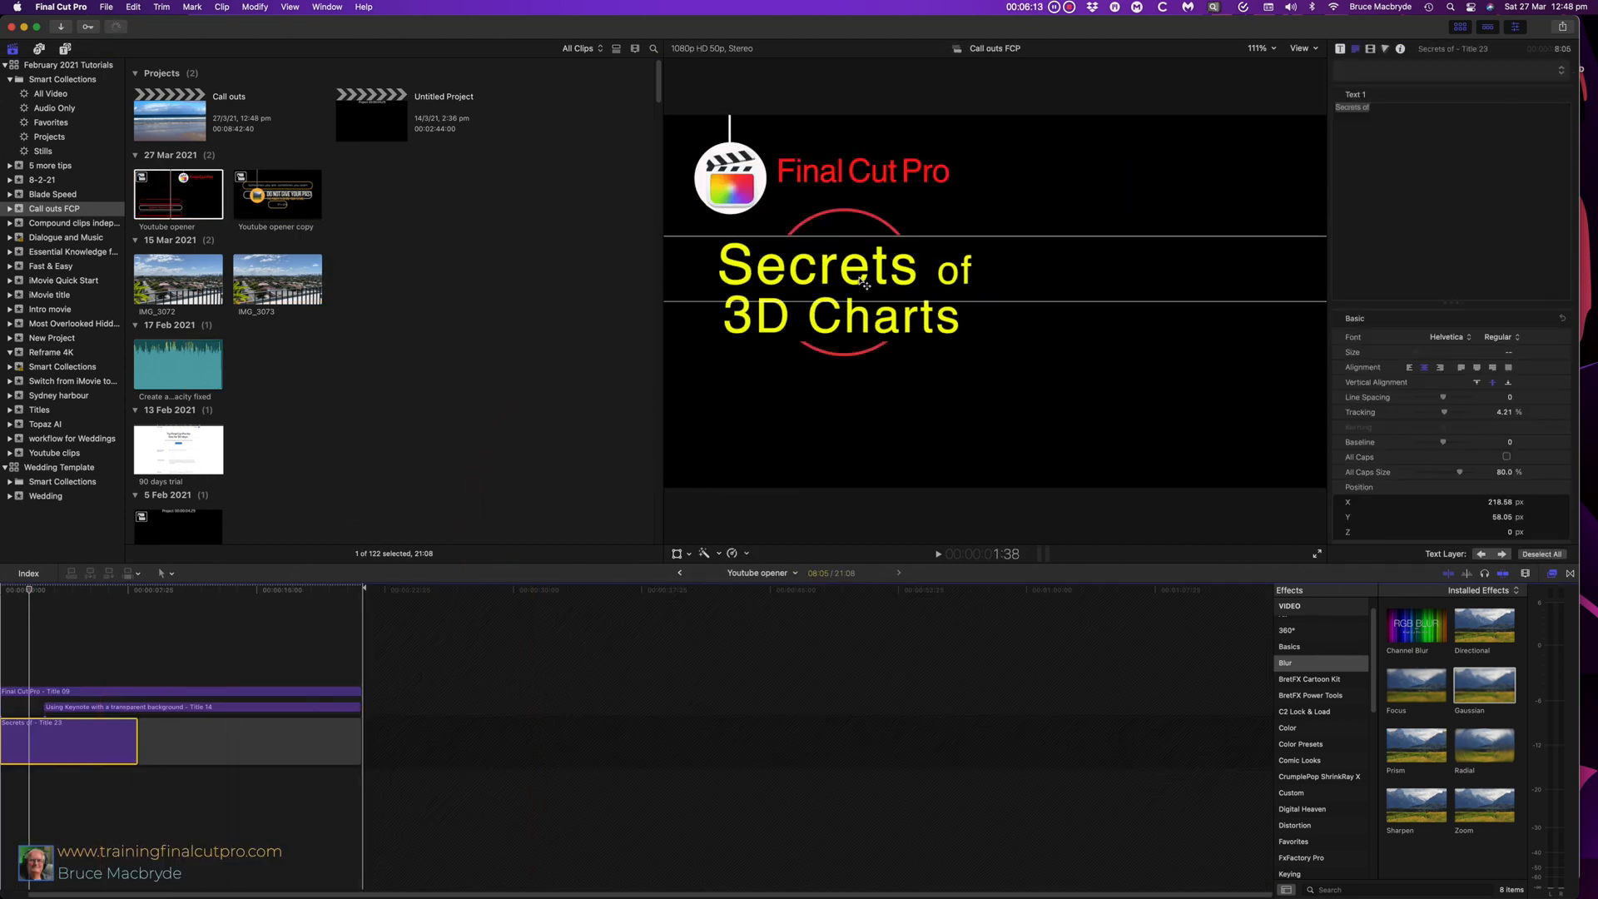
pyautogui.write('Changed again')
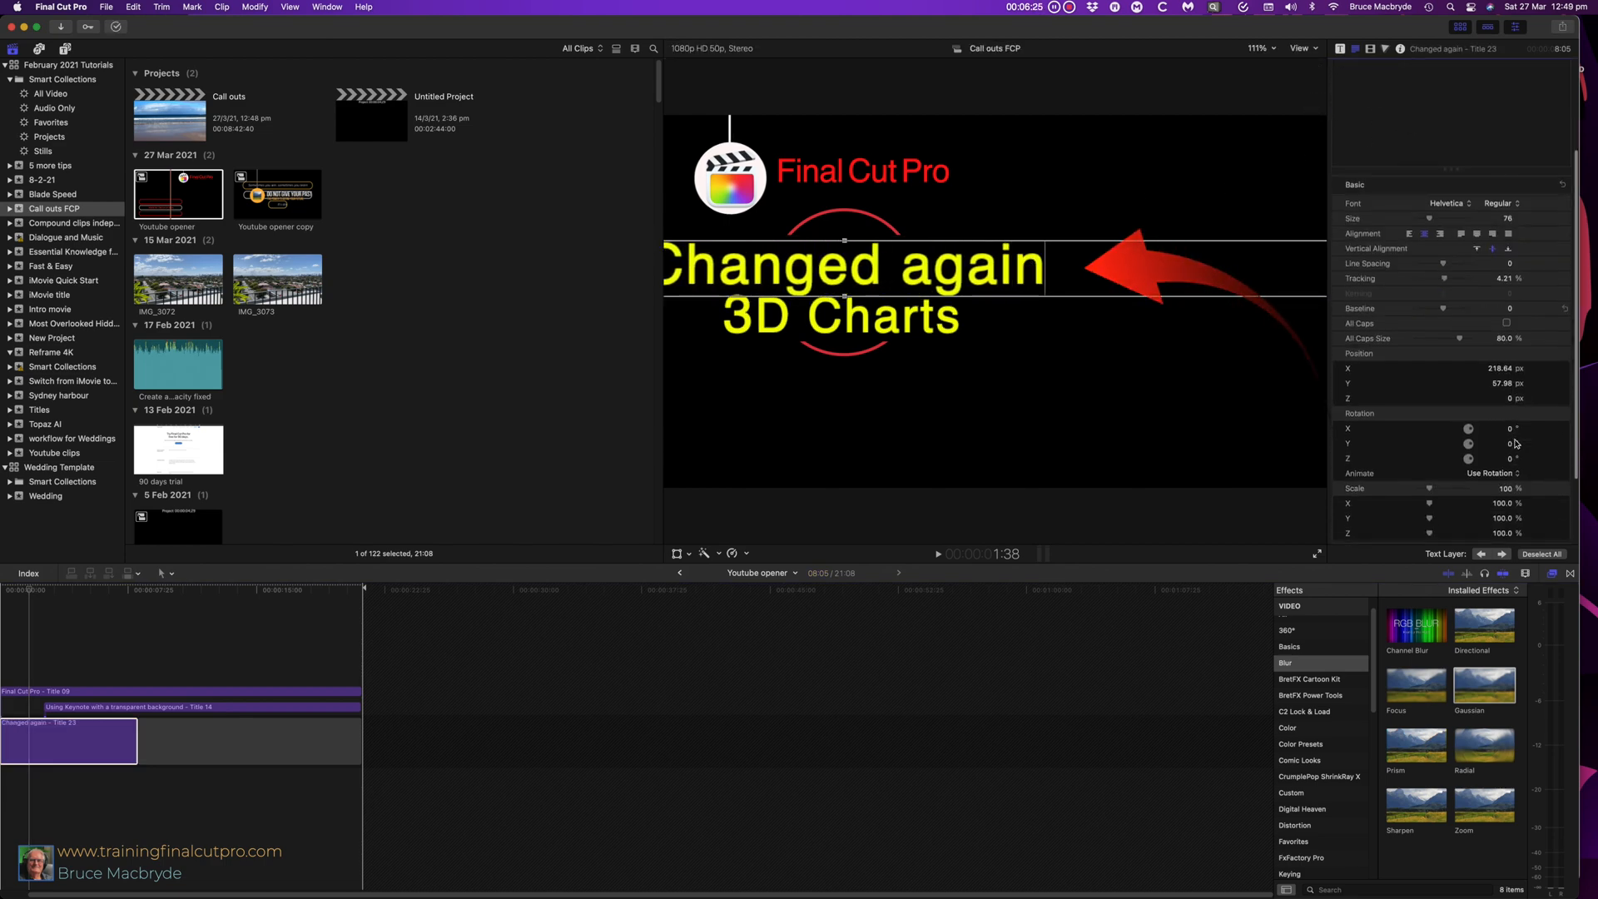
pyautogui.click(1505, 521)
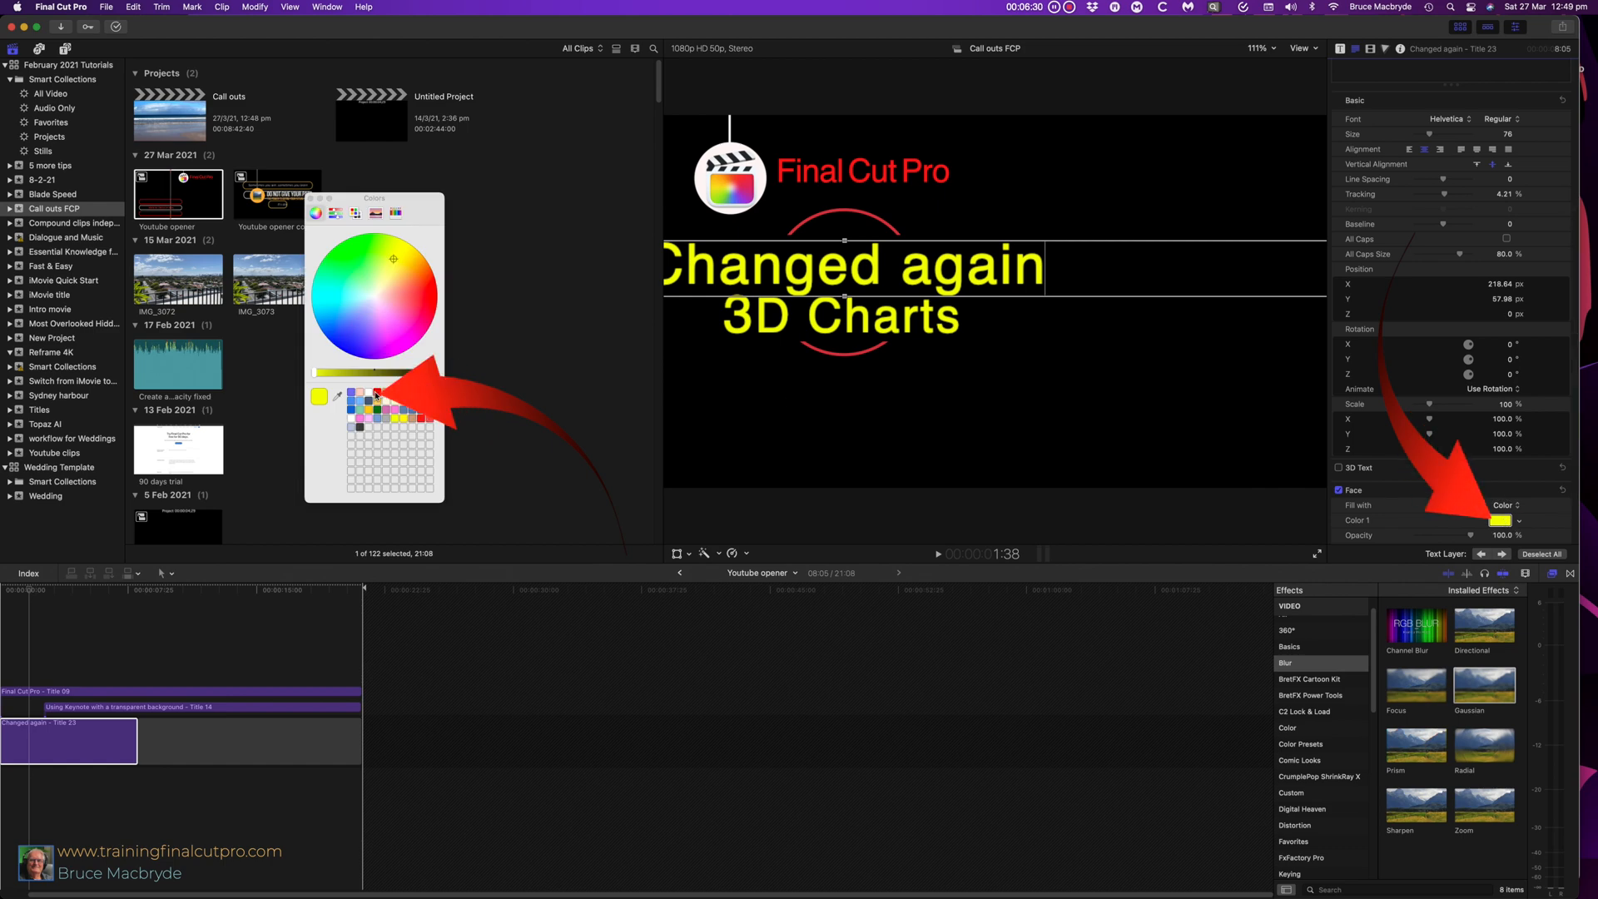
pyautogui.click(317, 396)
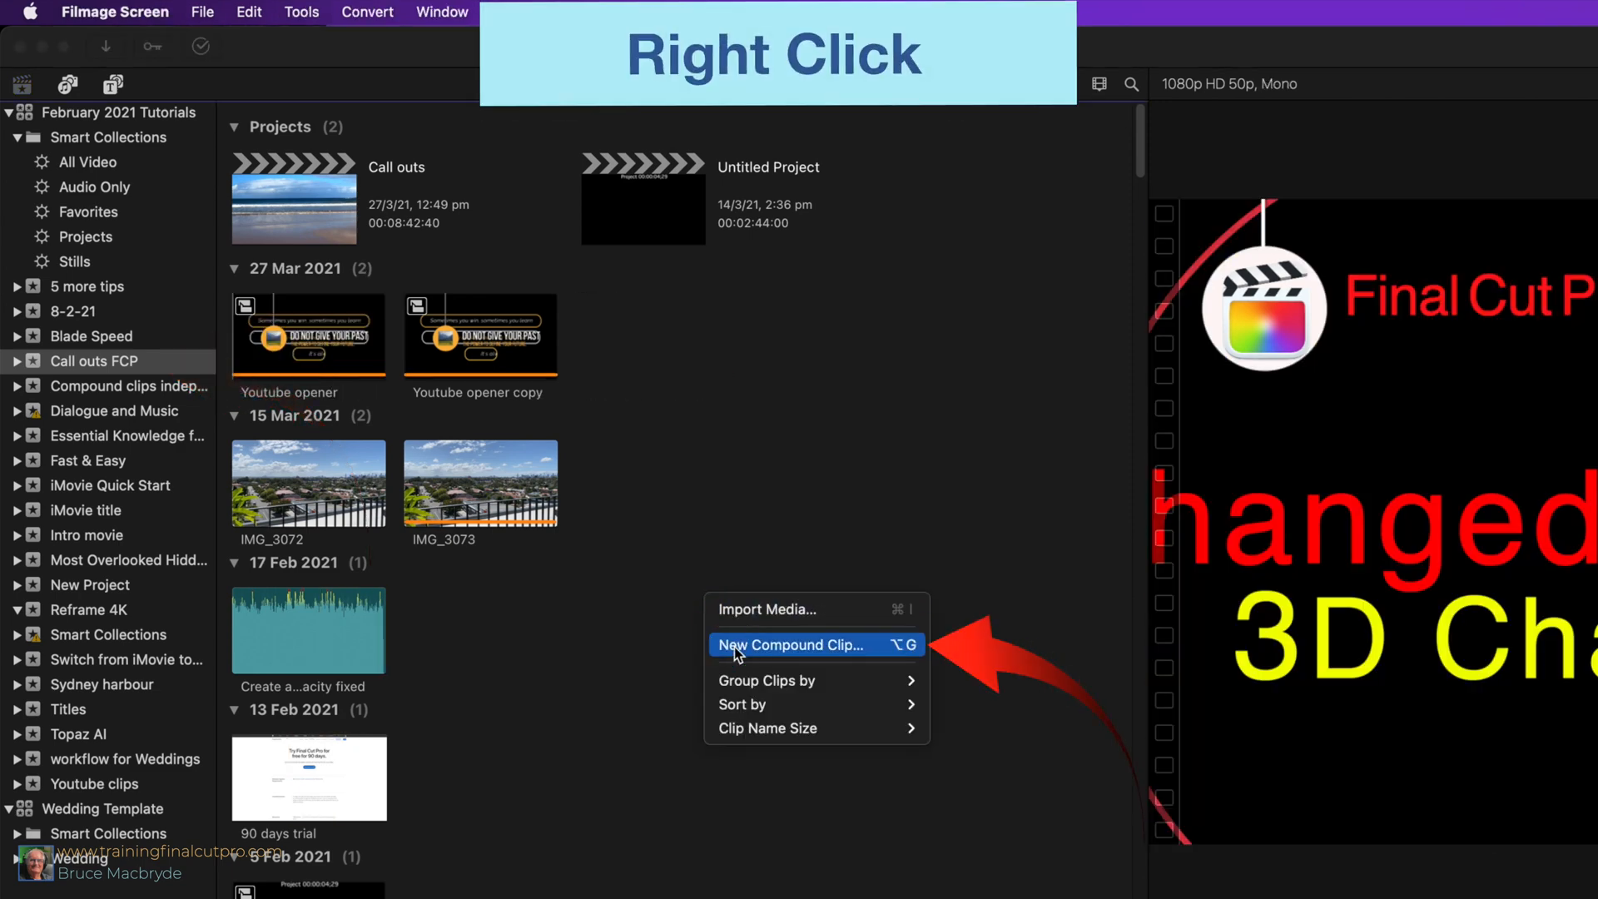
# Create an empty compound clip with custom 1080p HD, 50p settings in Call outs FCP
pyautogui.click(792, 644)
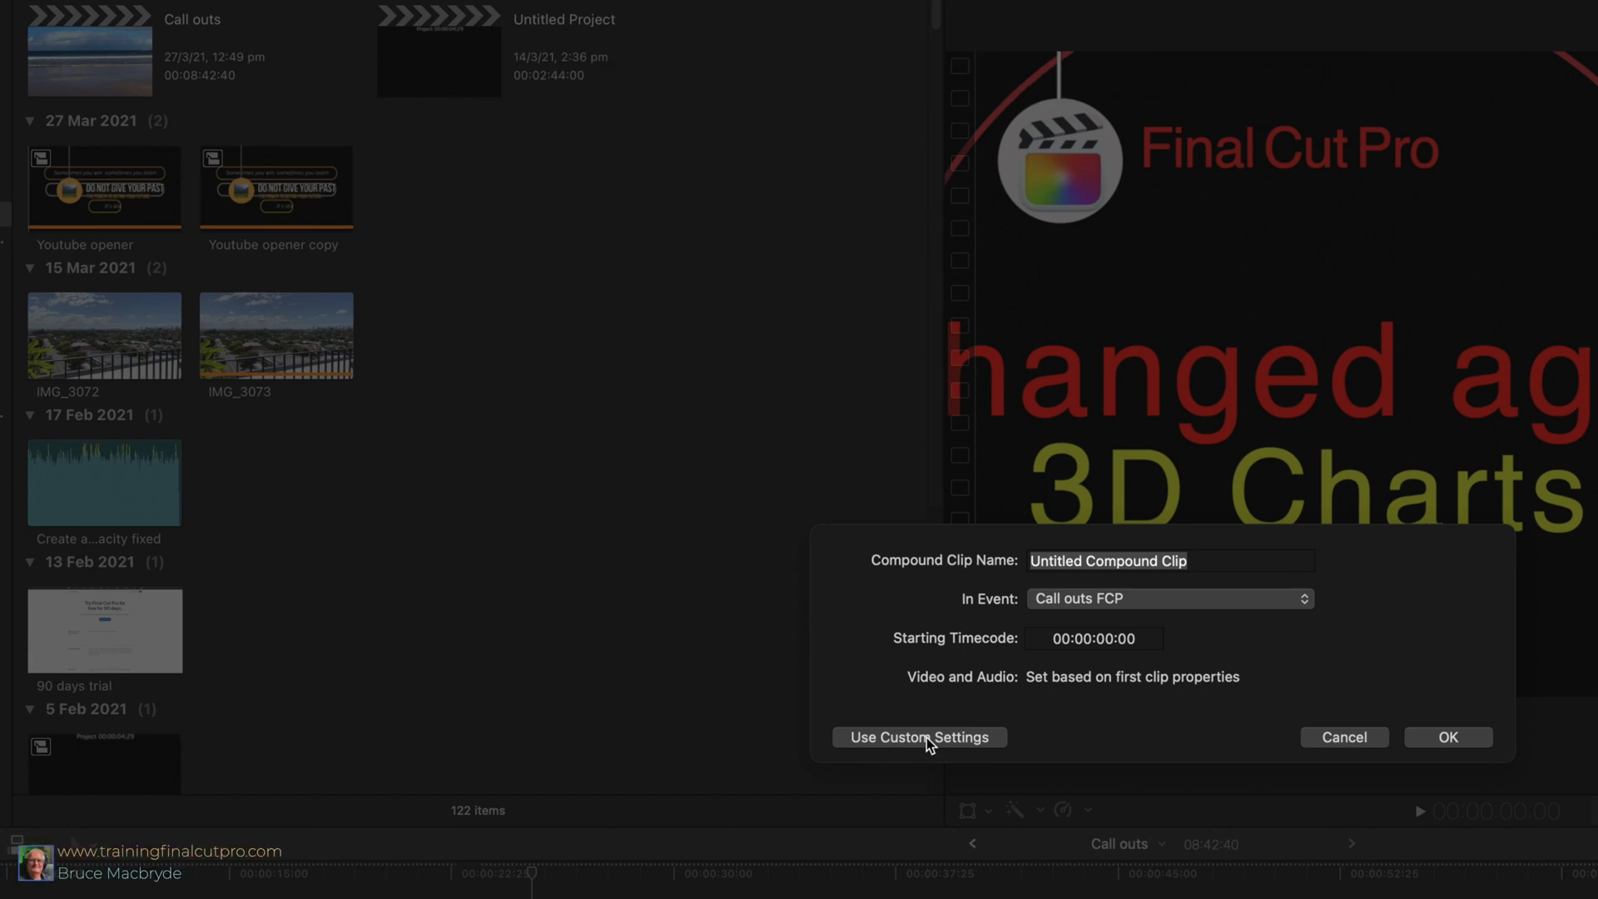
pyautogui.click(917, 737)
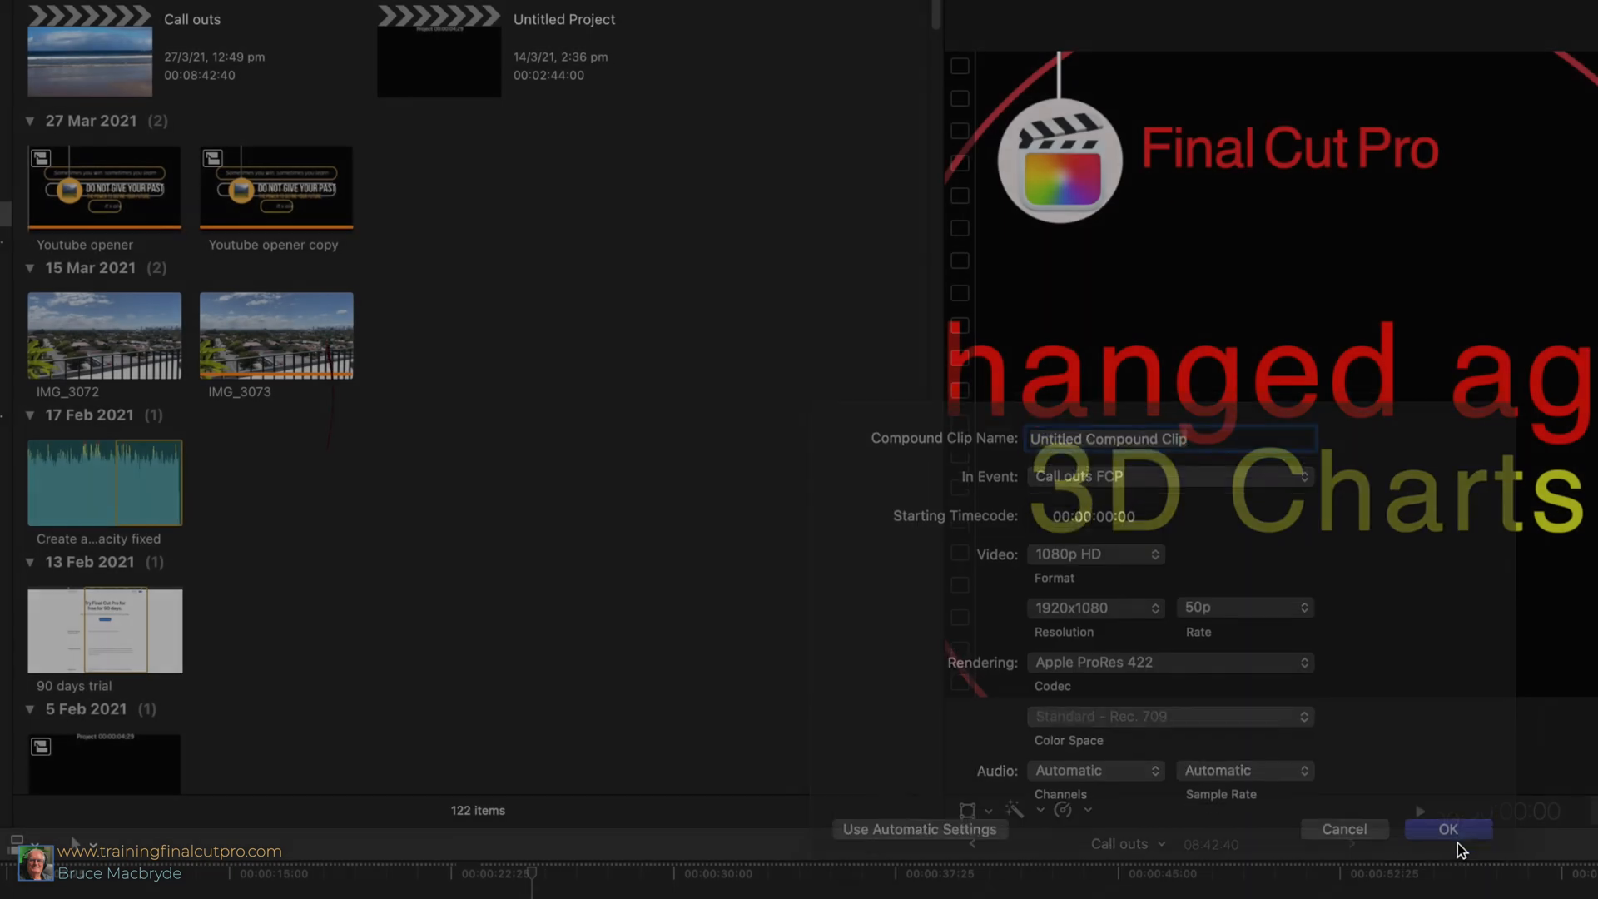
pyautogui.click(1446, 829)
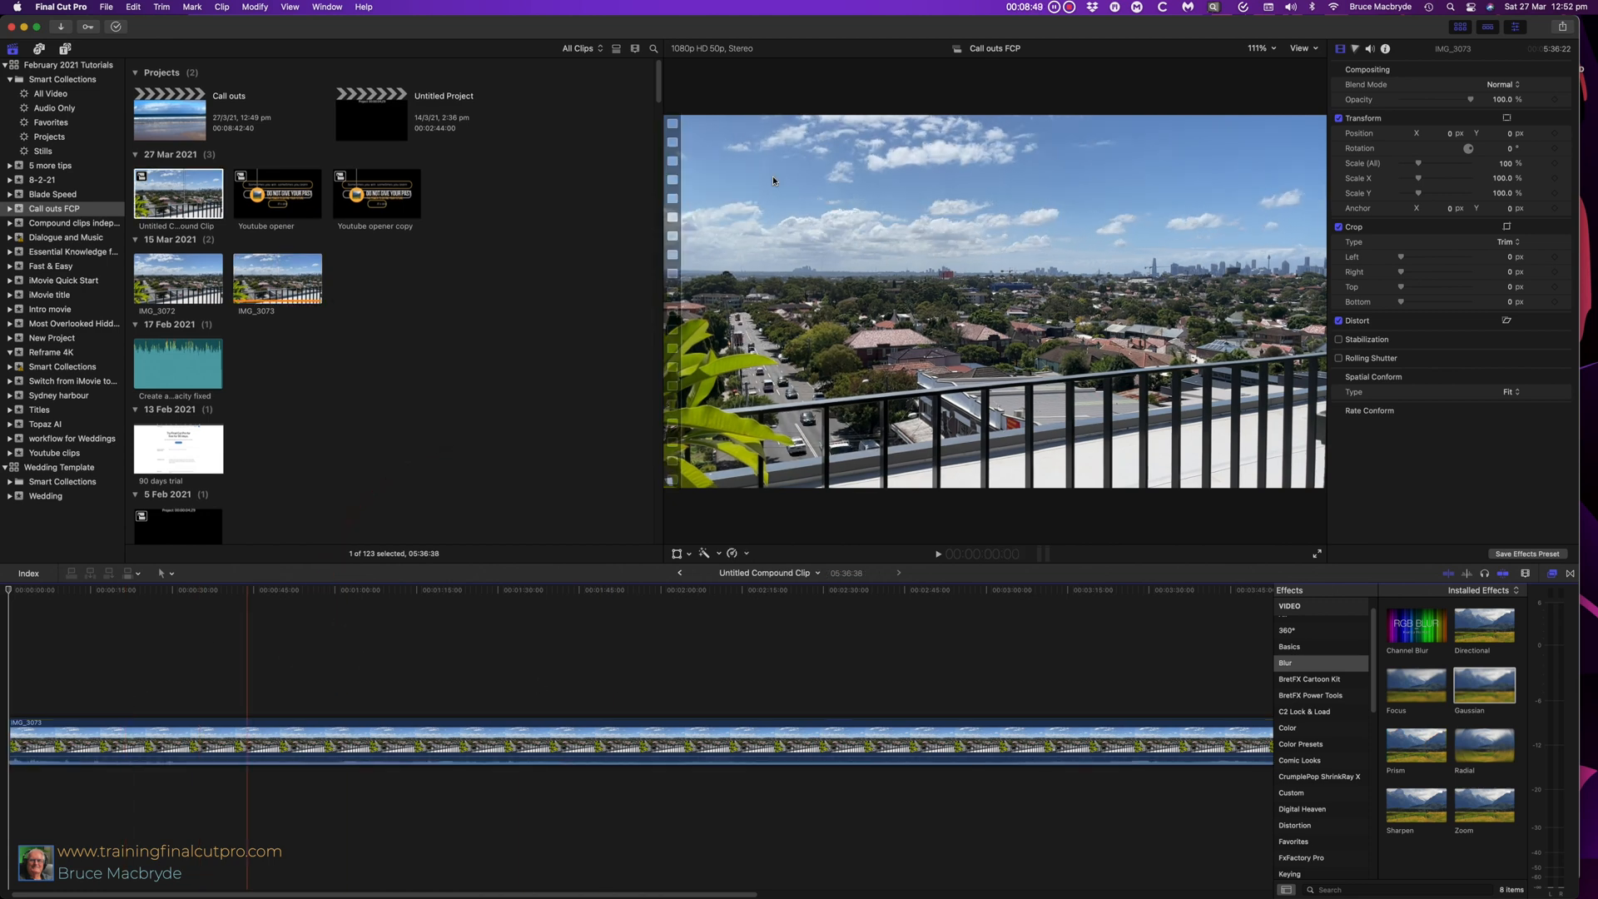
# Copy all the titles inside the Youtube opener compound clip
pyautogui.doubleClick(278, 193)
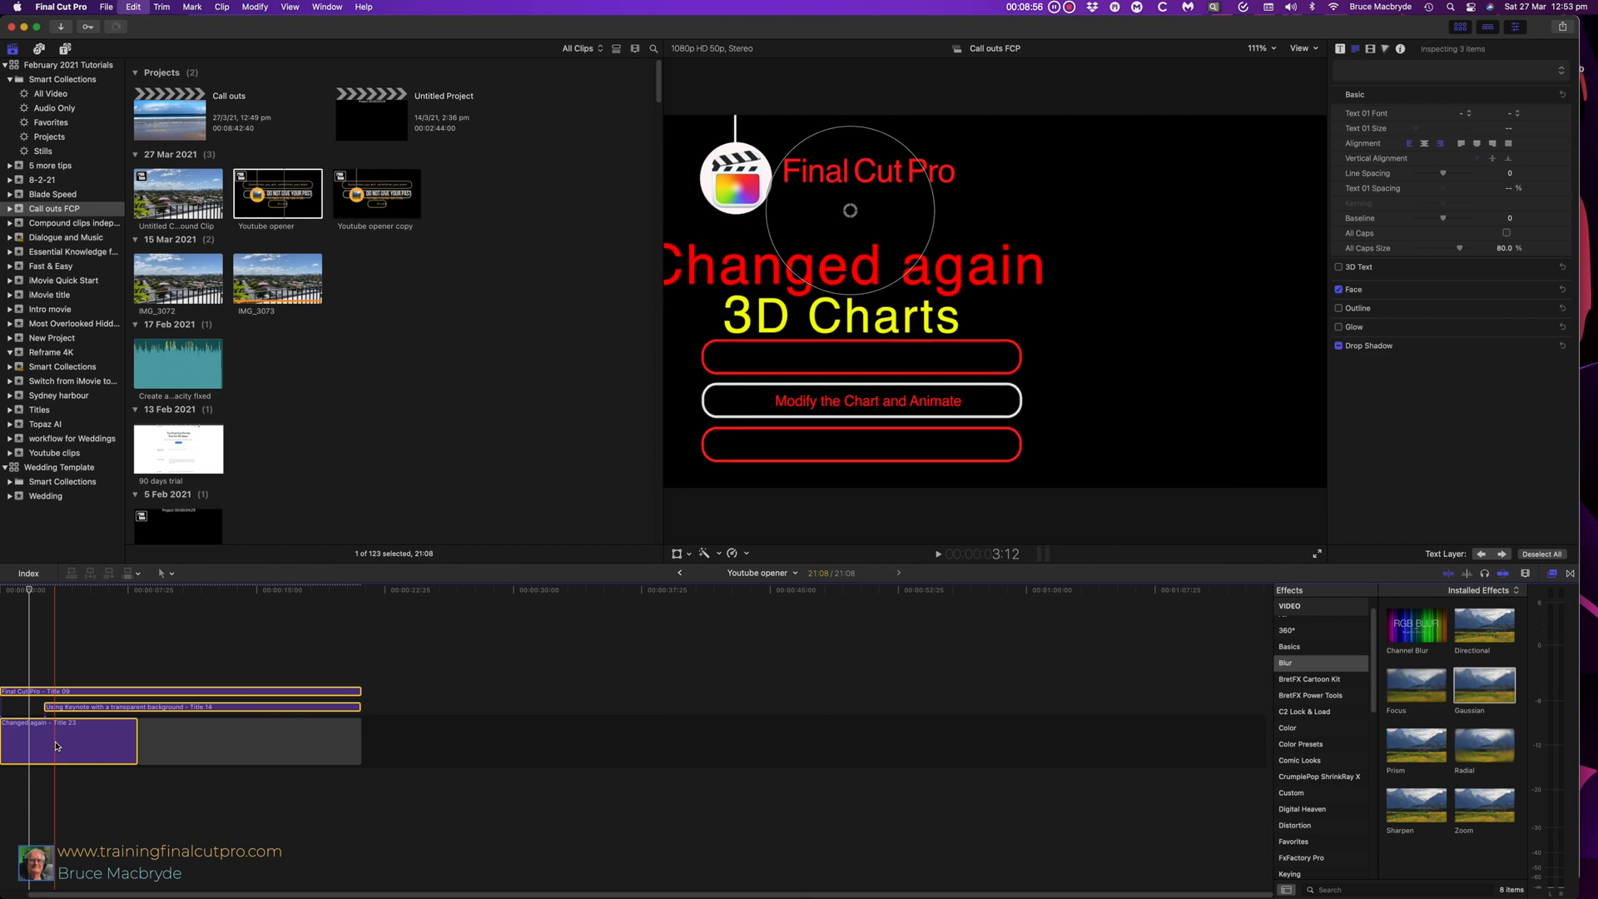
pyautogui.press('cmd+c')
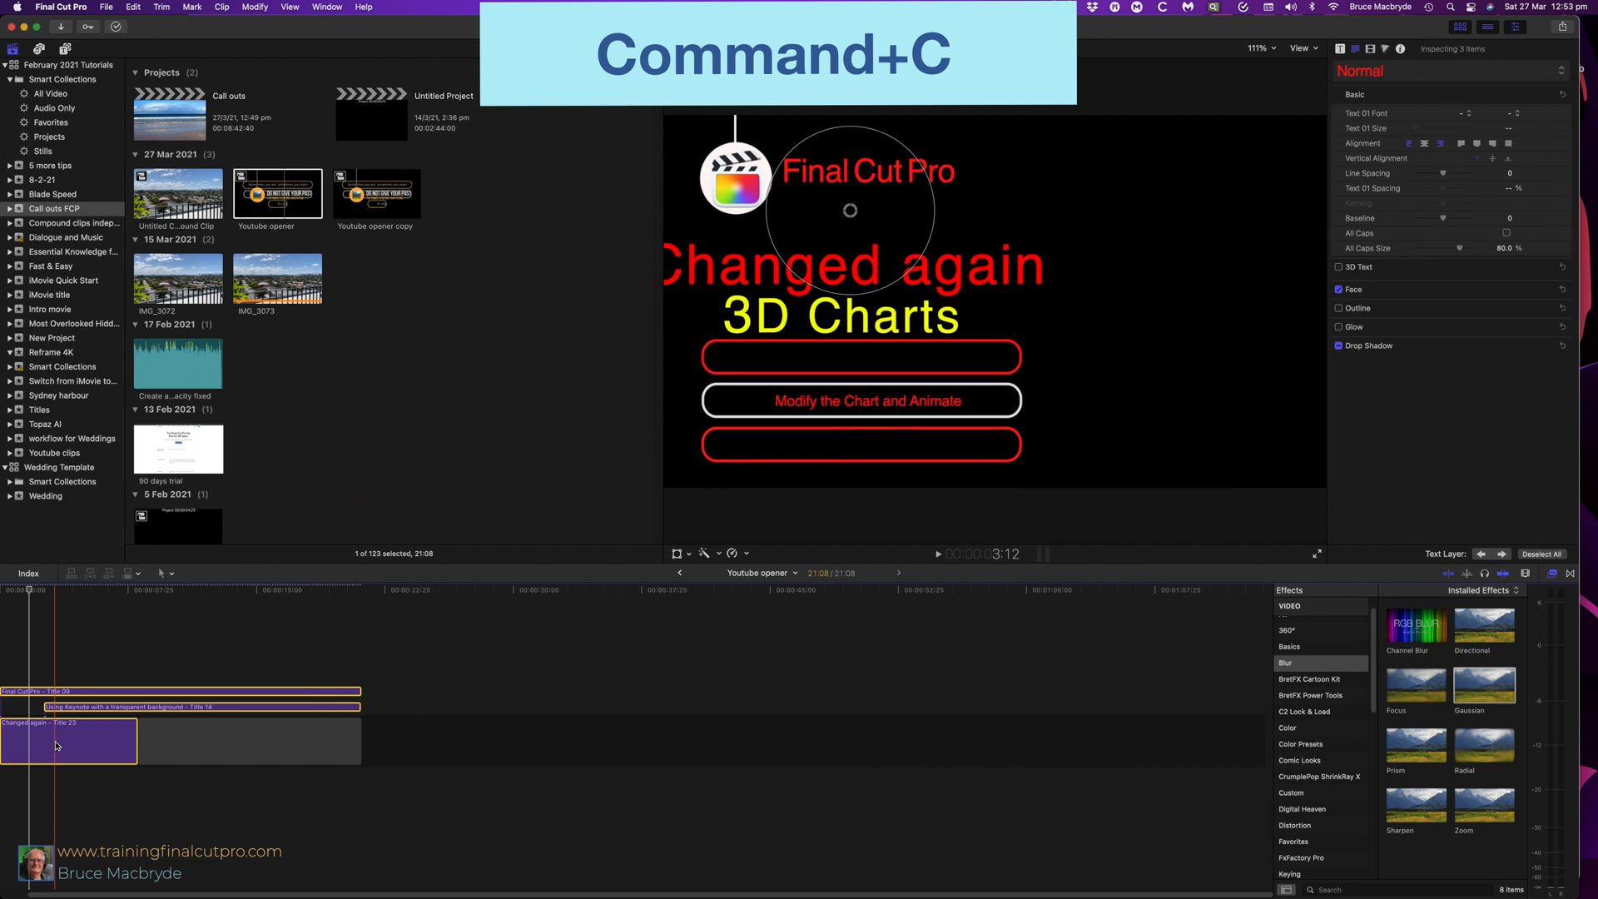
pyautogui.press('cmd+c')
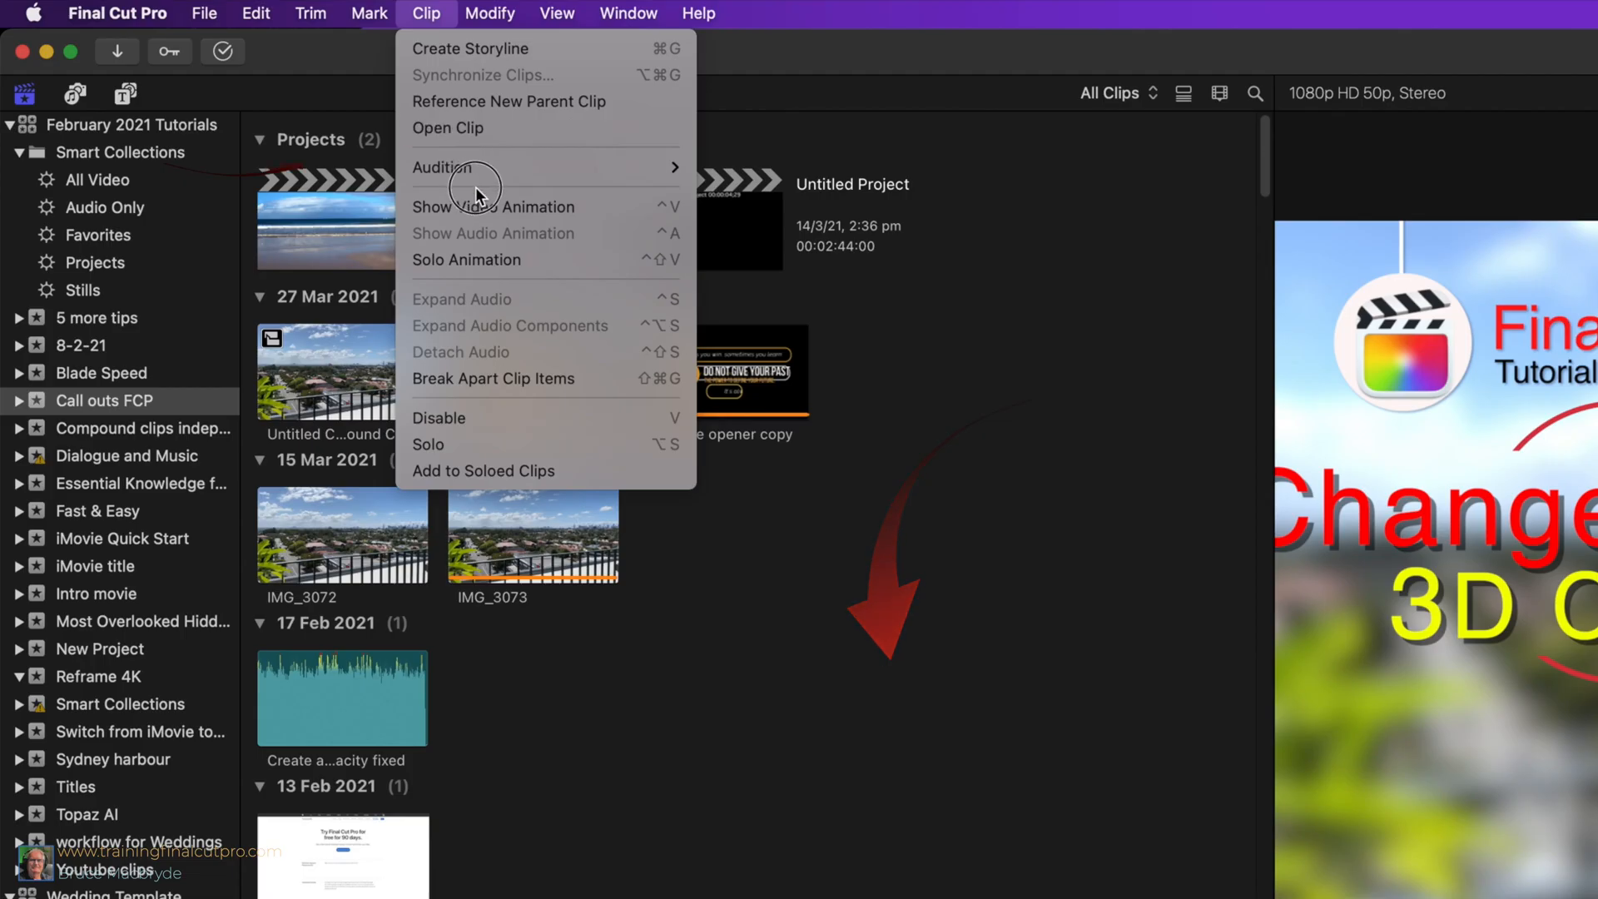
pyautogui.moveTo(506, 385)
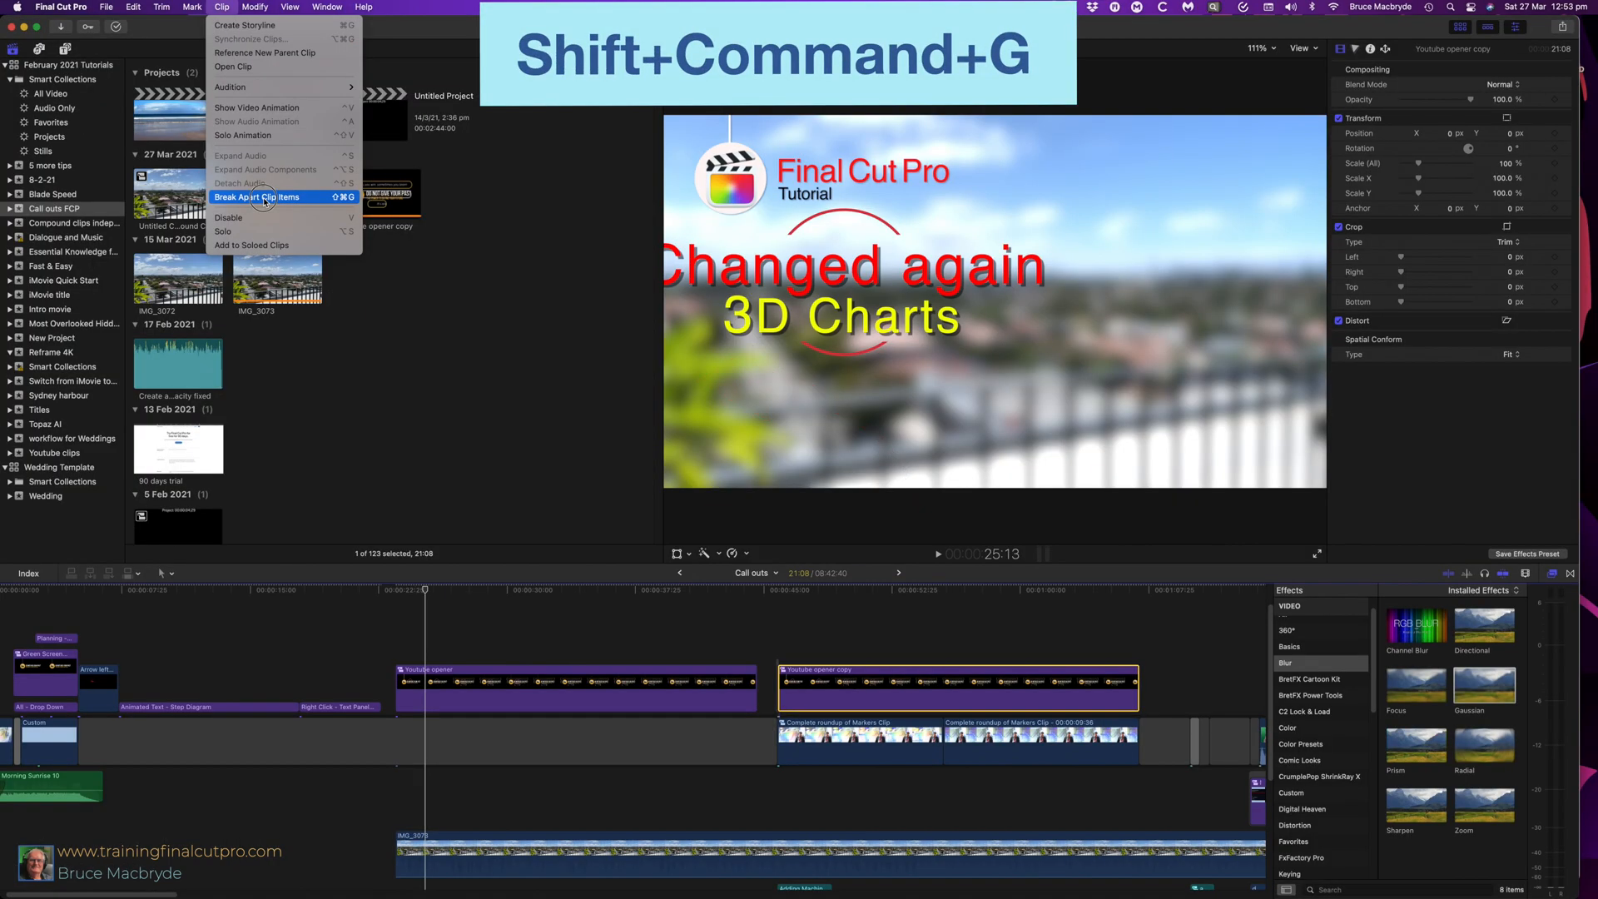
# Break Youtube opener copy apart into separate titles in the Call outs timeline
pyautogui.click(257, 196)
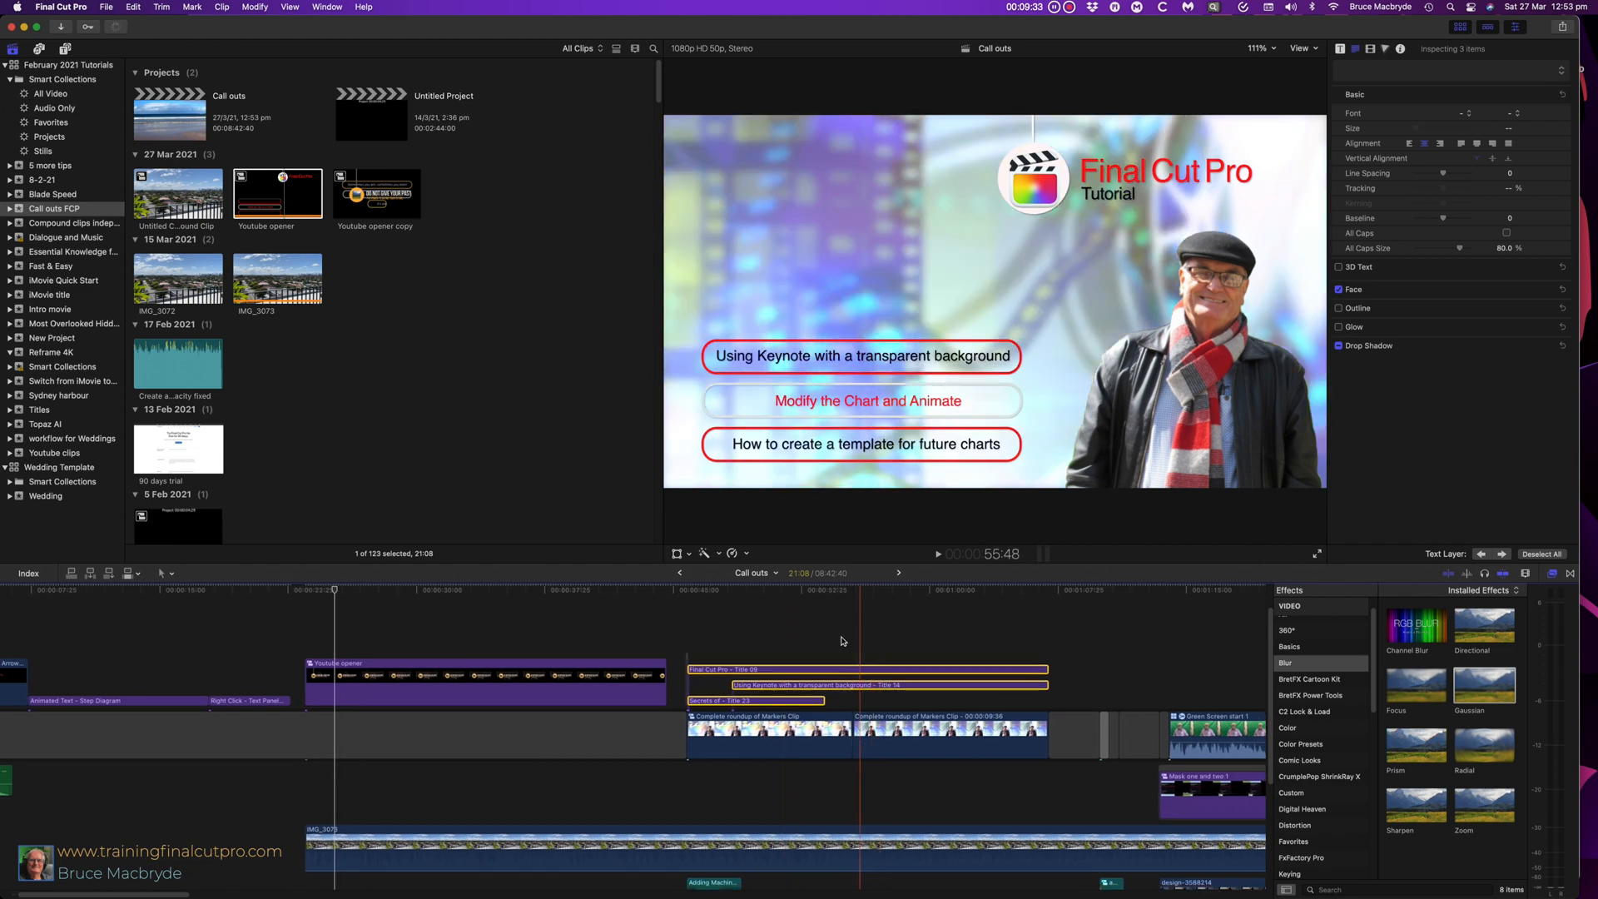
pyautogui.click(278, 193)
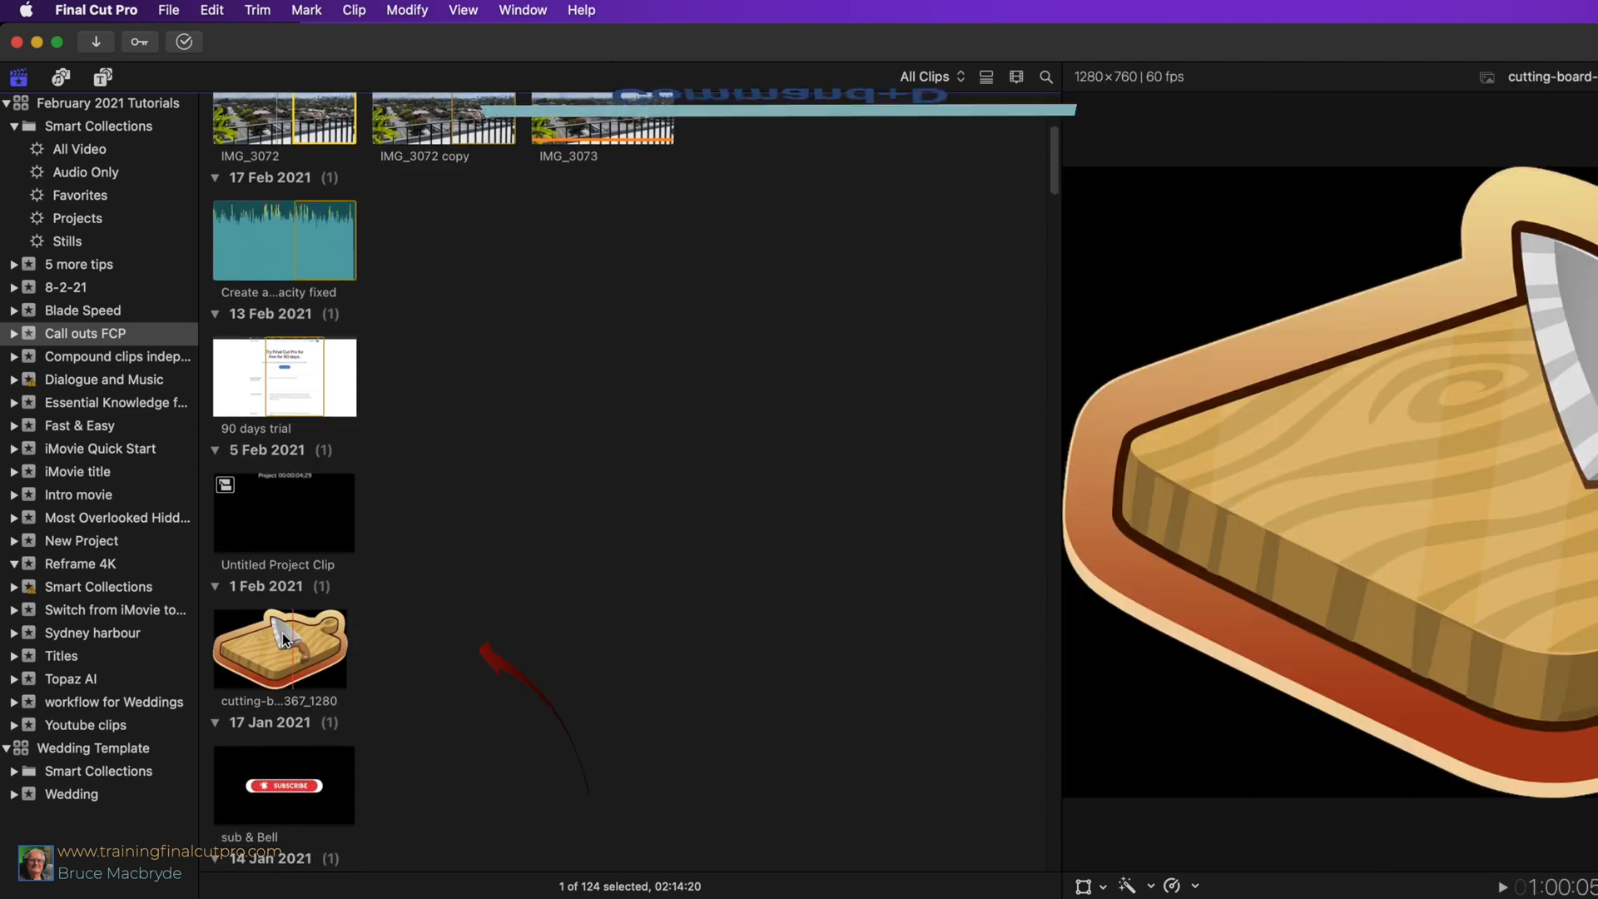
# Duplicate the cutting board image clip via Edit > Duplicate Clip
pyautogui.click(211, 10)
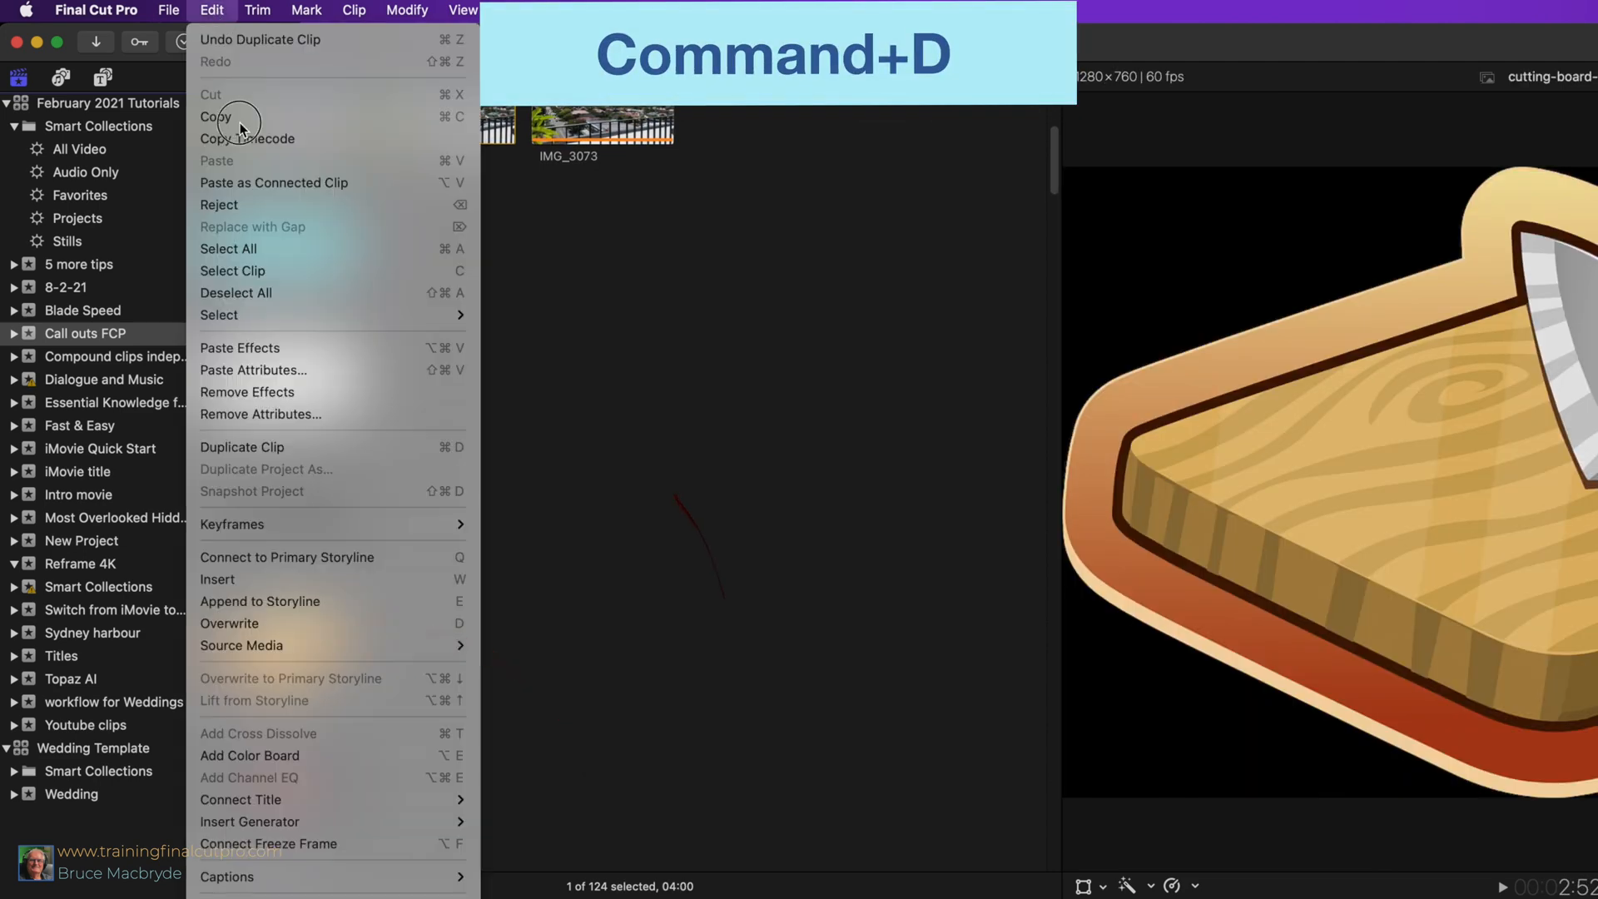
pyautogui.click(241, 446)
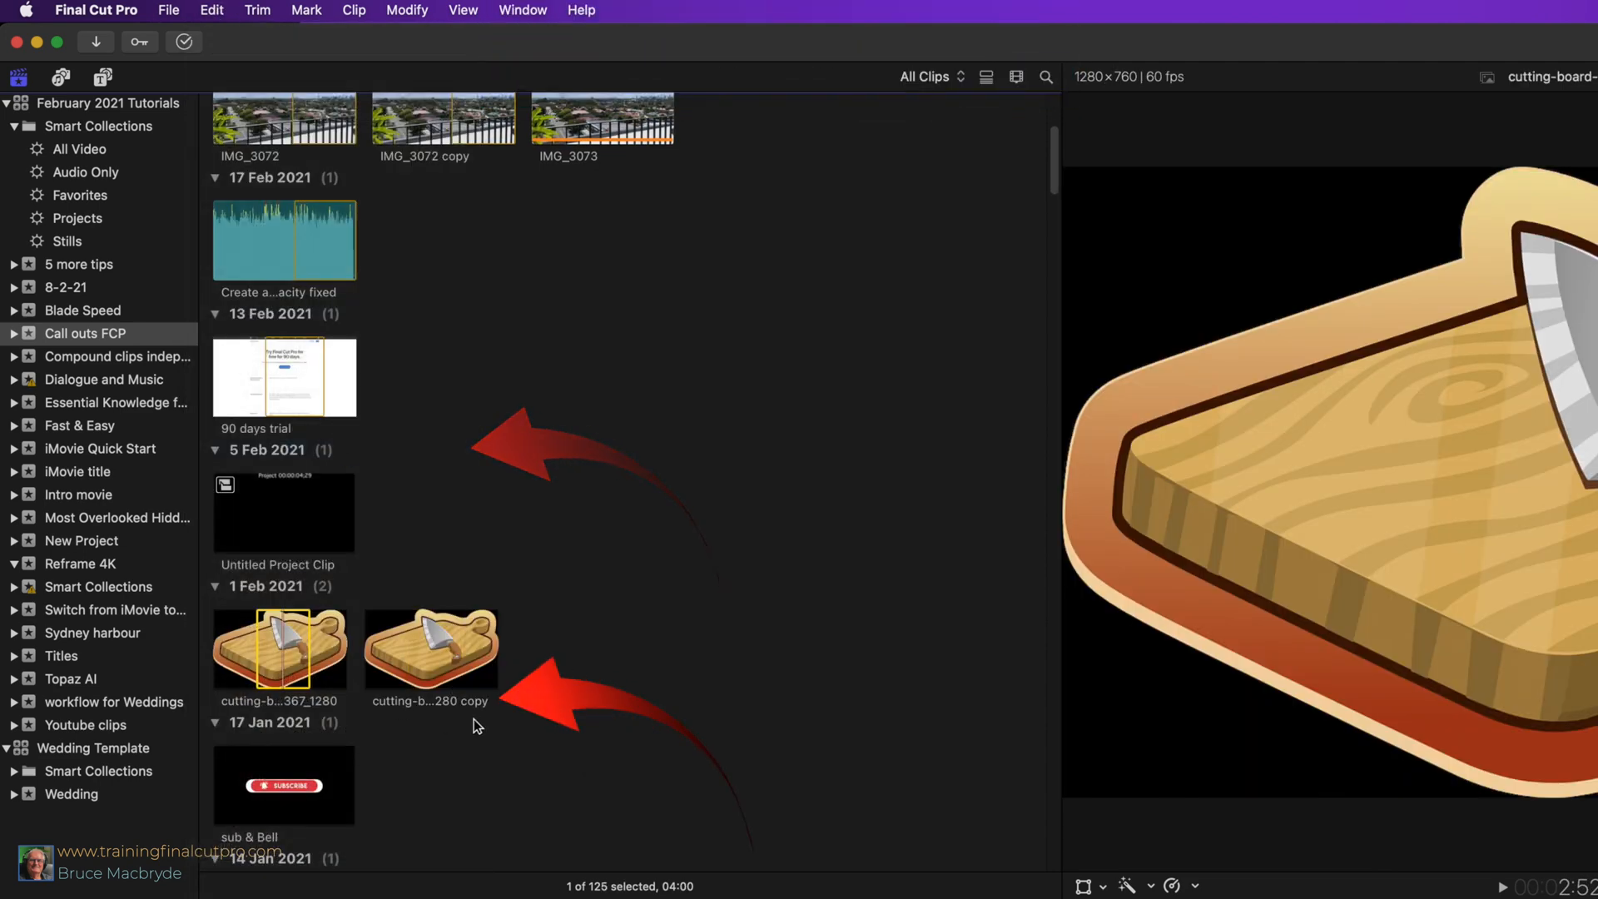